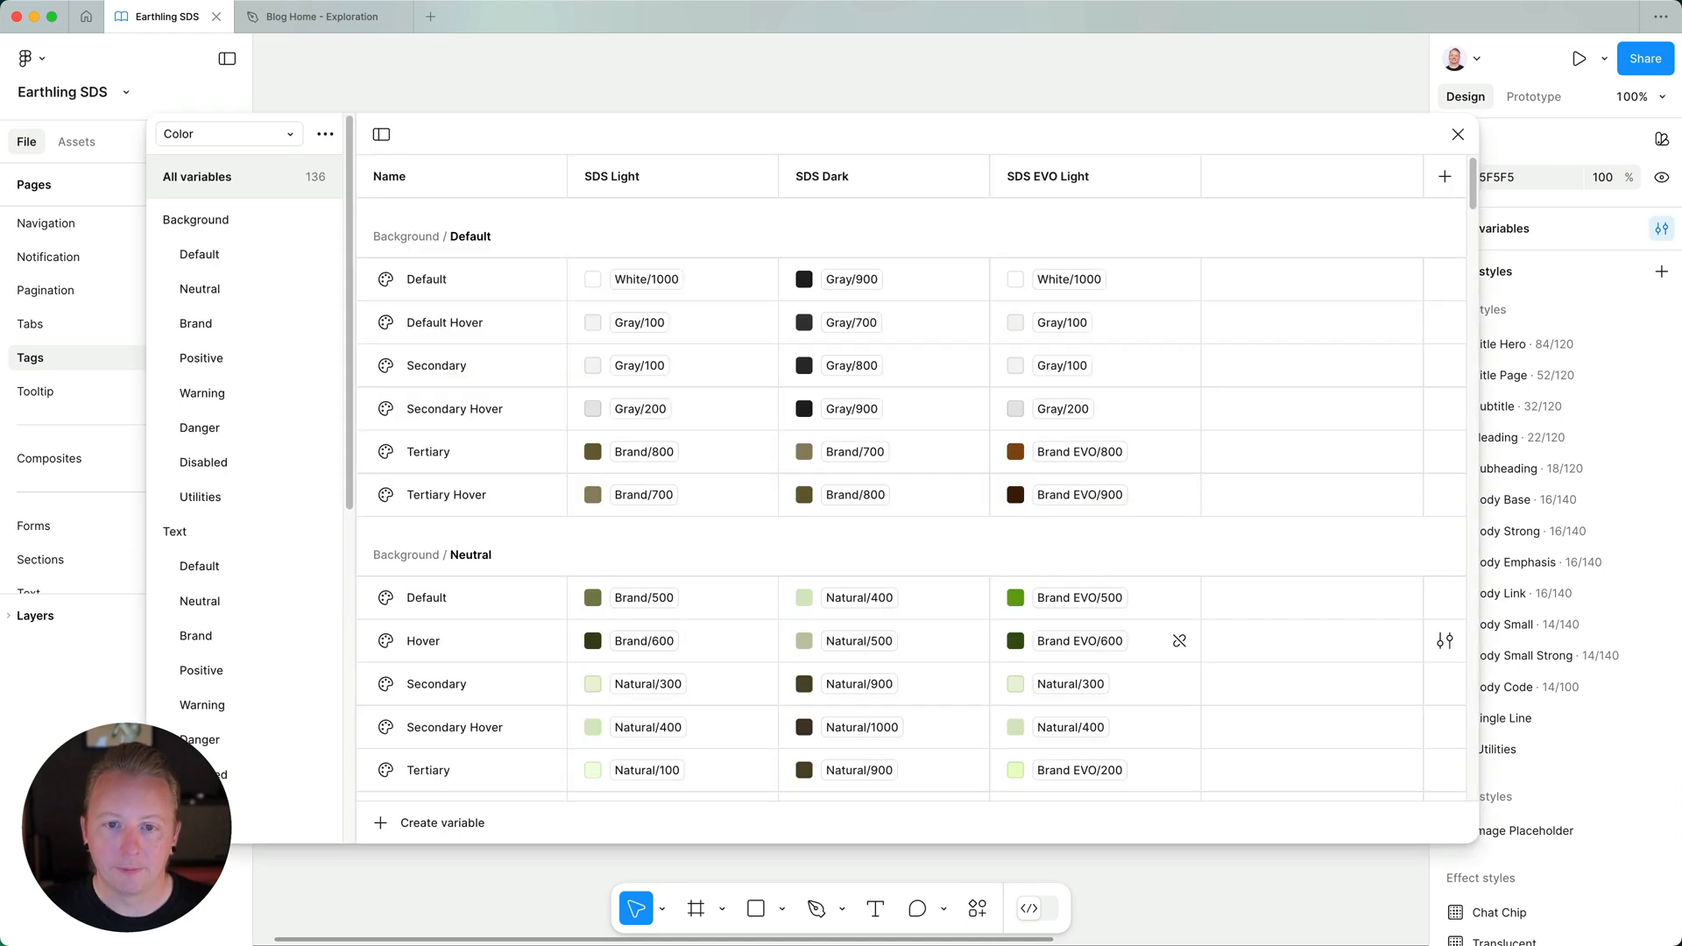
pyautogui.moveTo(1205, 581)
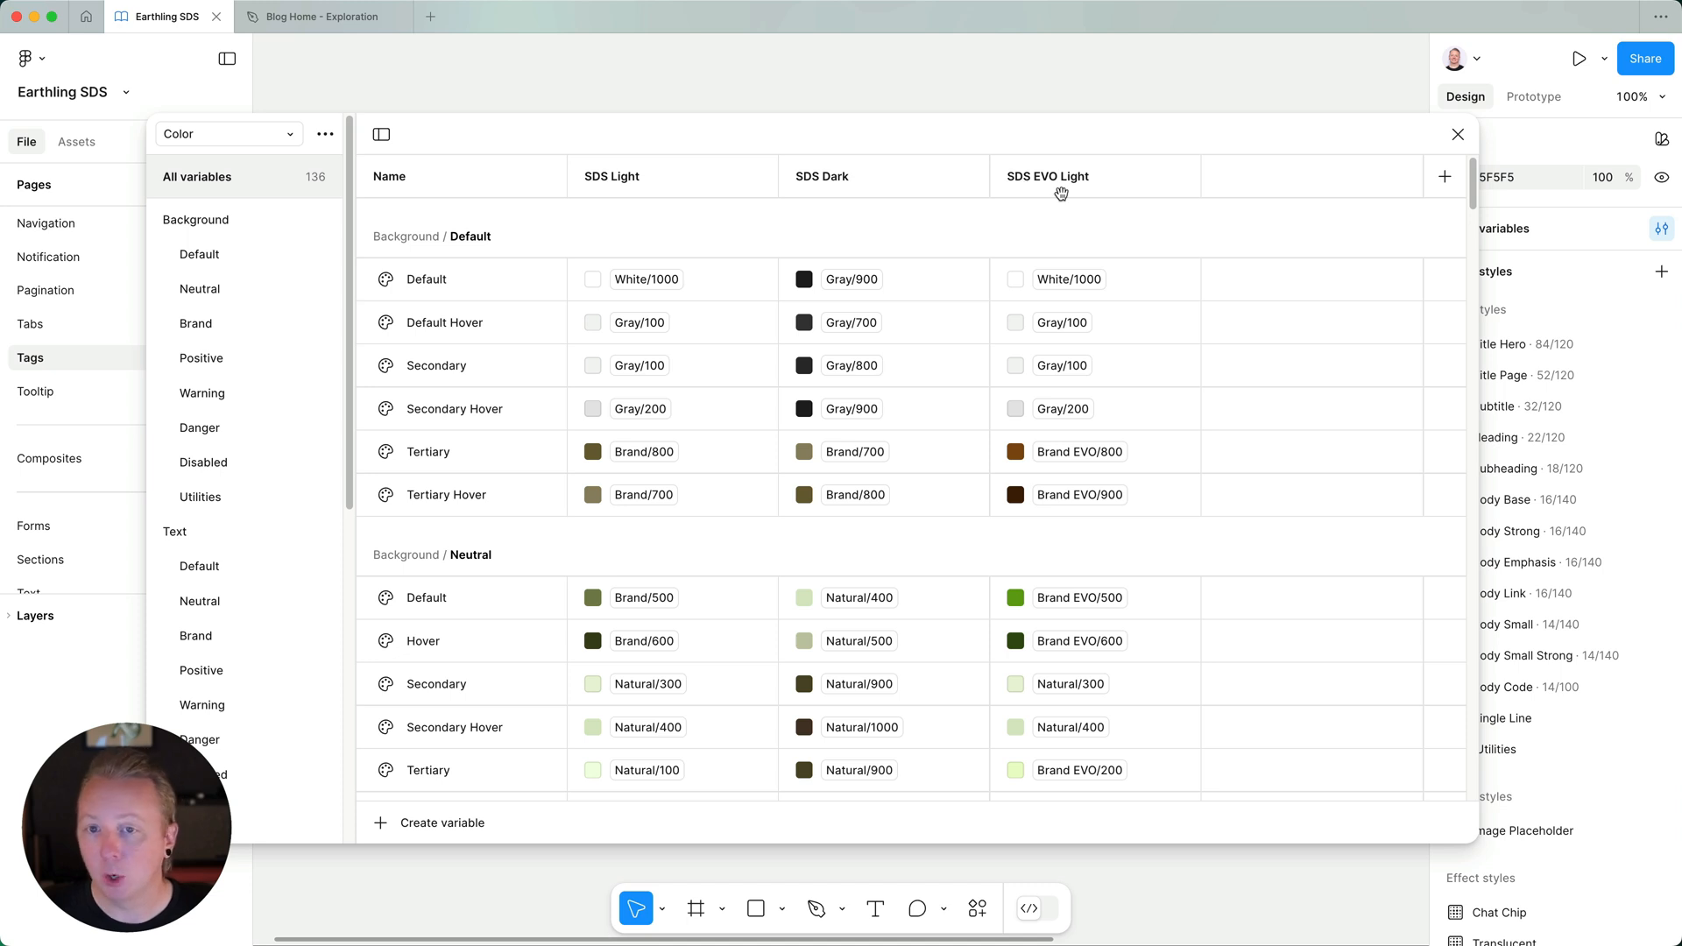
# - Switch to Blog Home - Exploration and inspect the page's library Color and Responsive modes
pyautogui.scroll(-3)
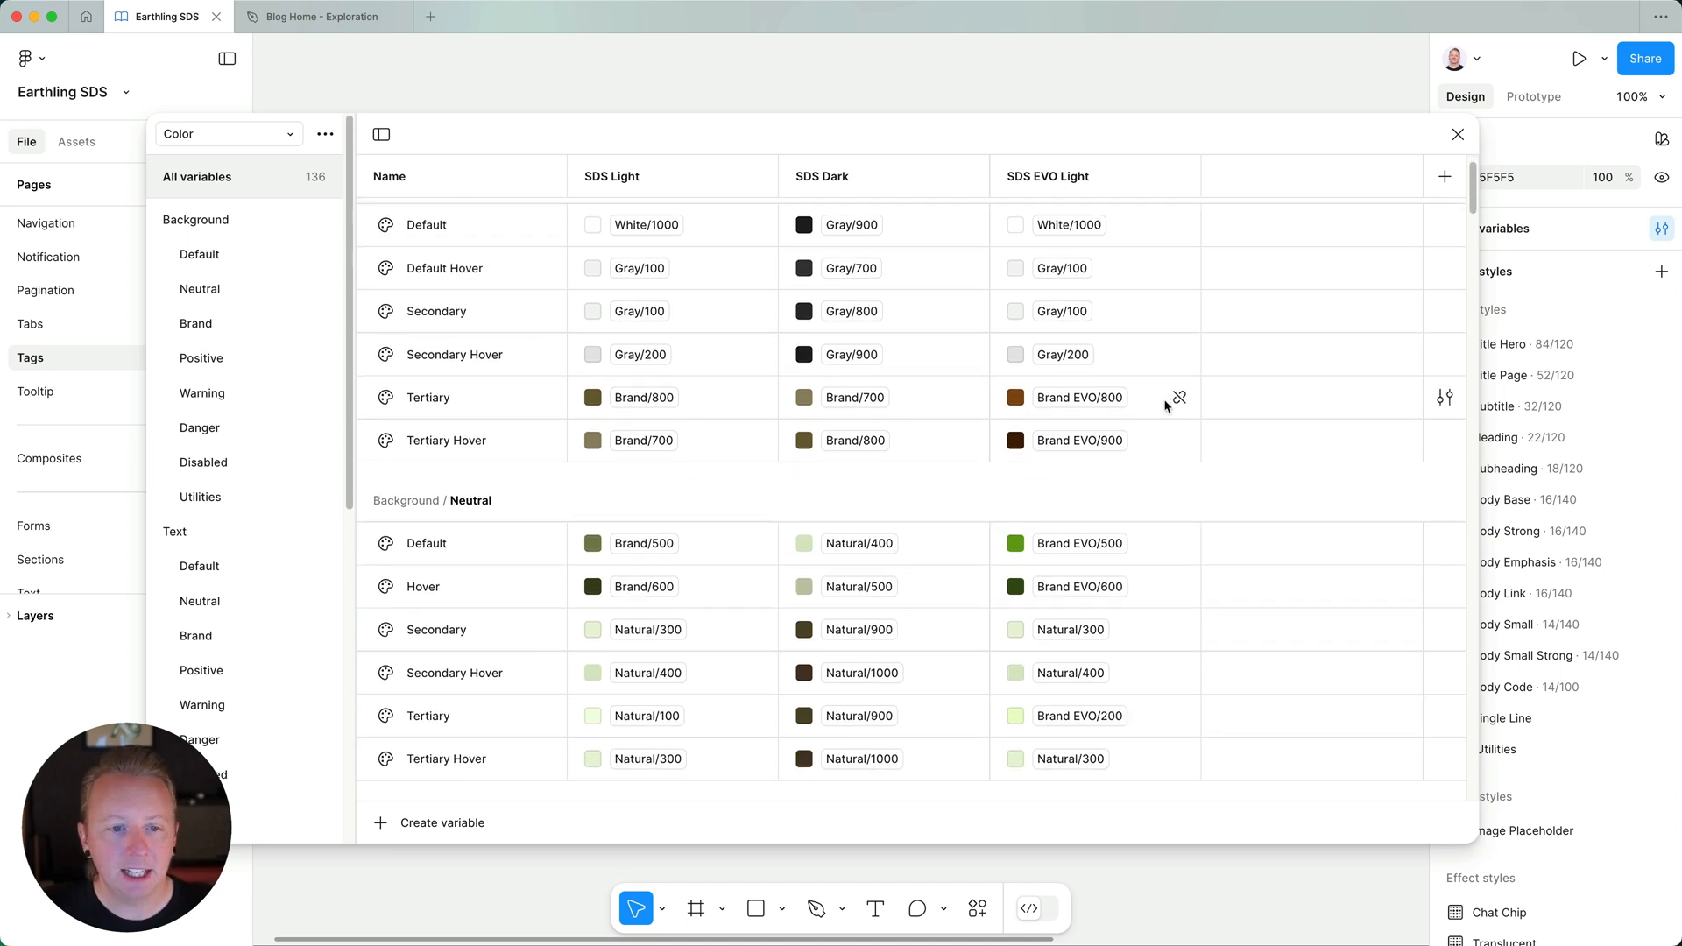
pyautogui.scroll(-3)
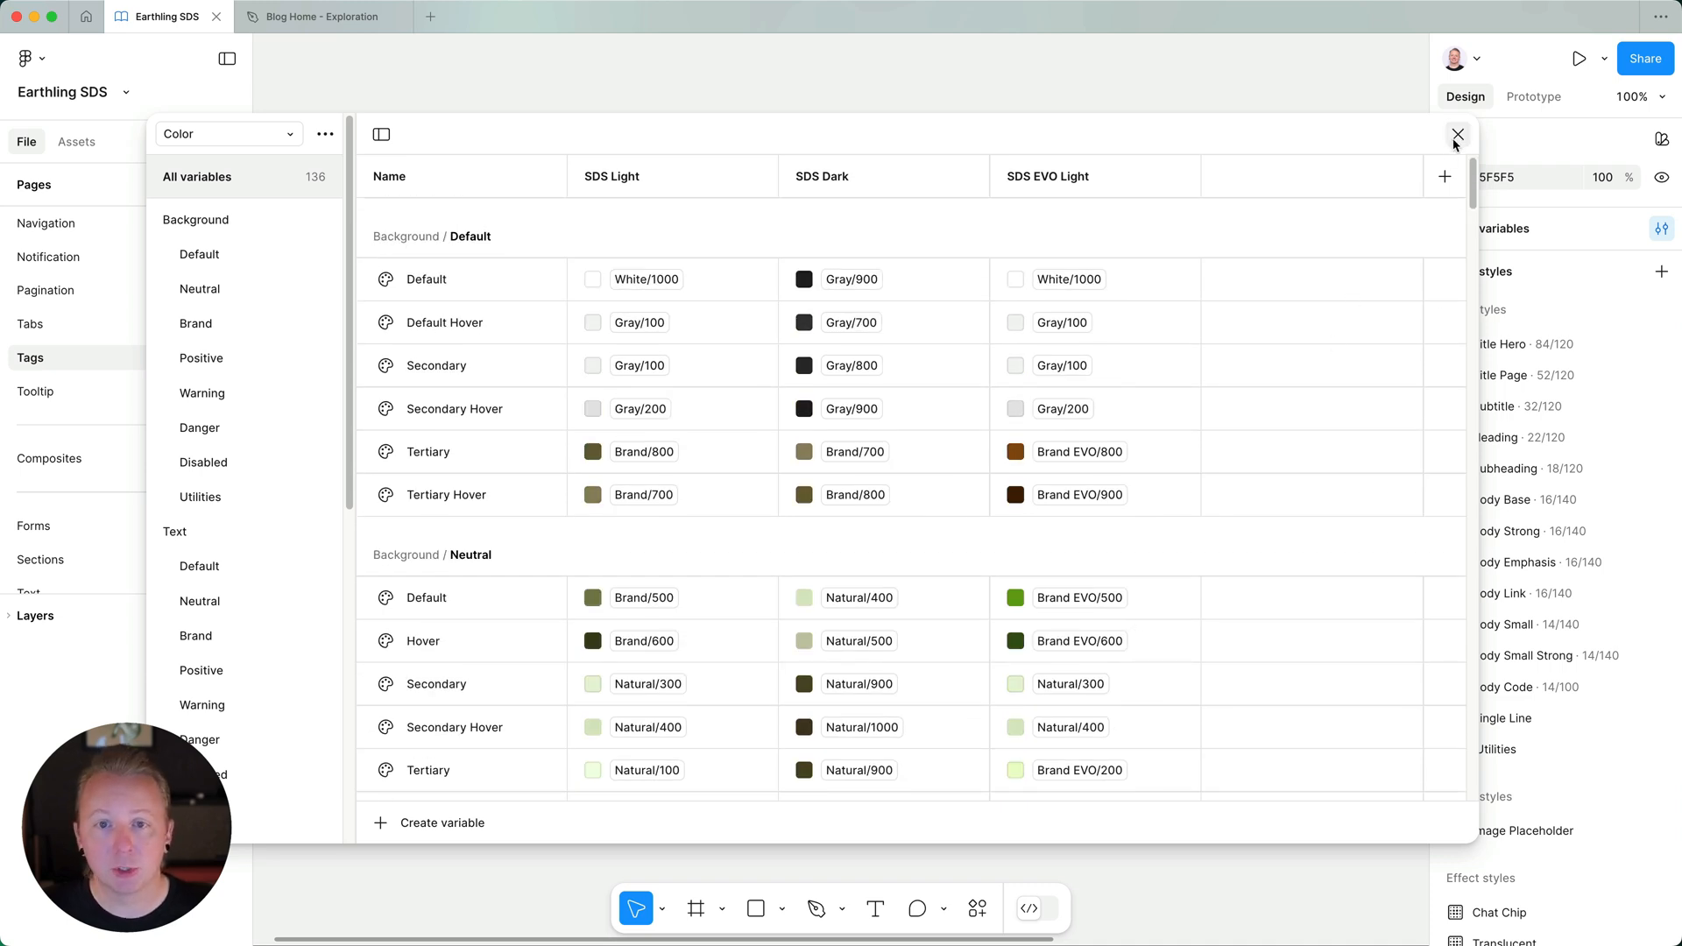
pyautogui.moveTo(1456, 135)
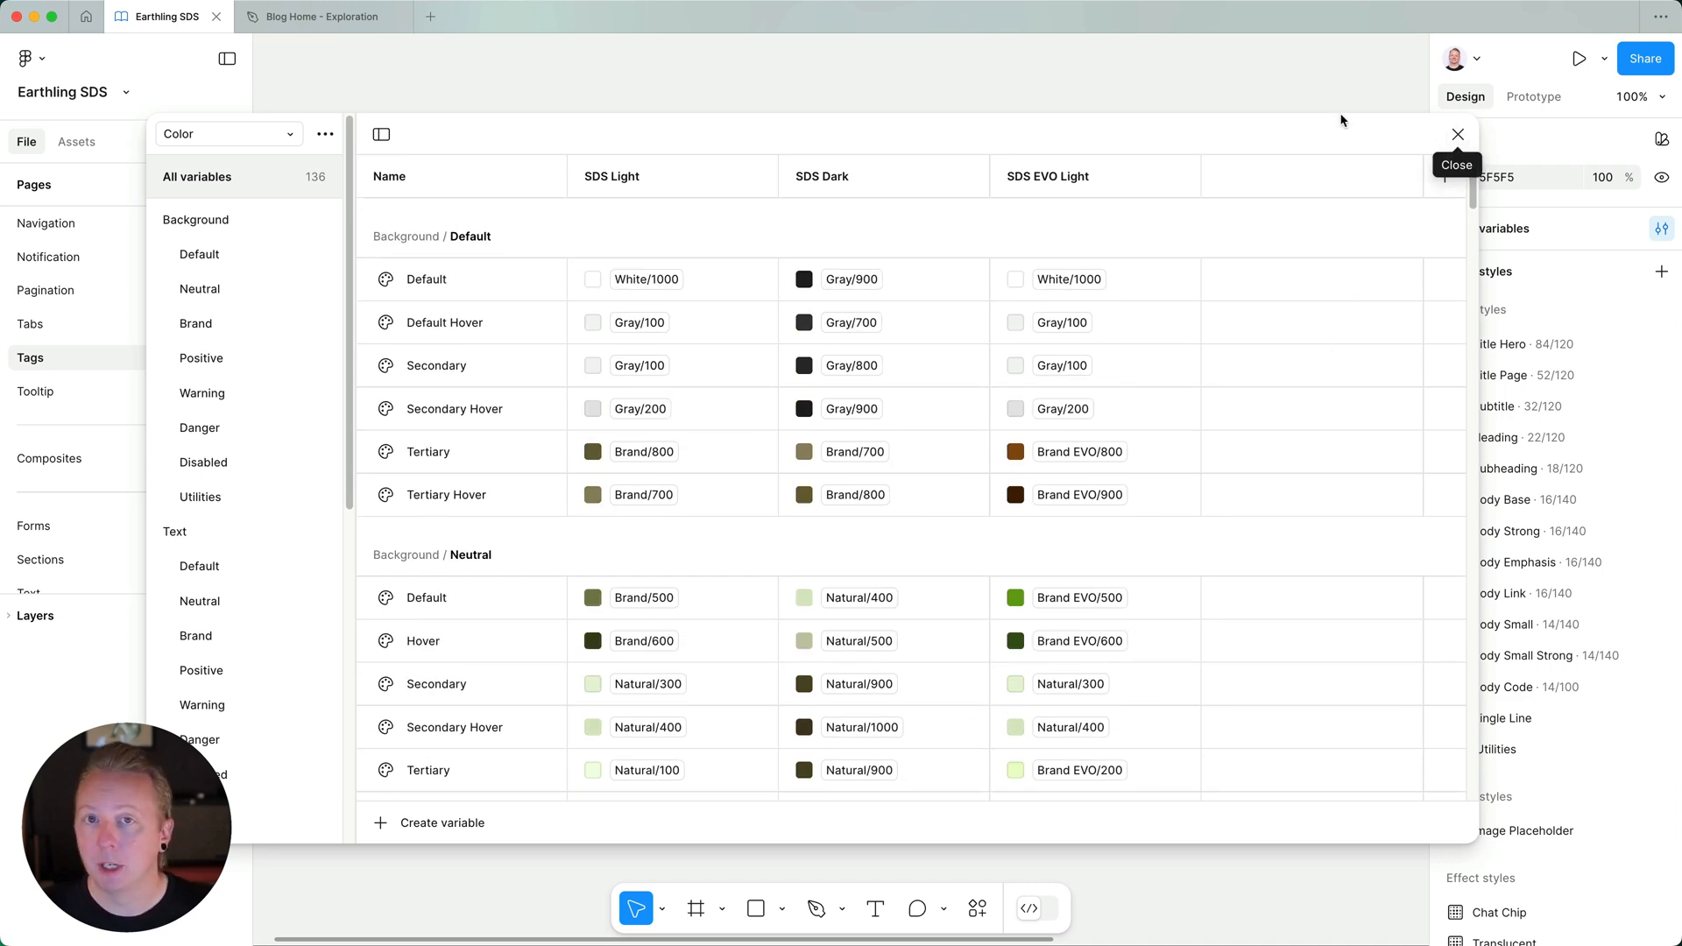
pyautogui.click(314, 16)
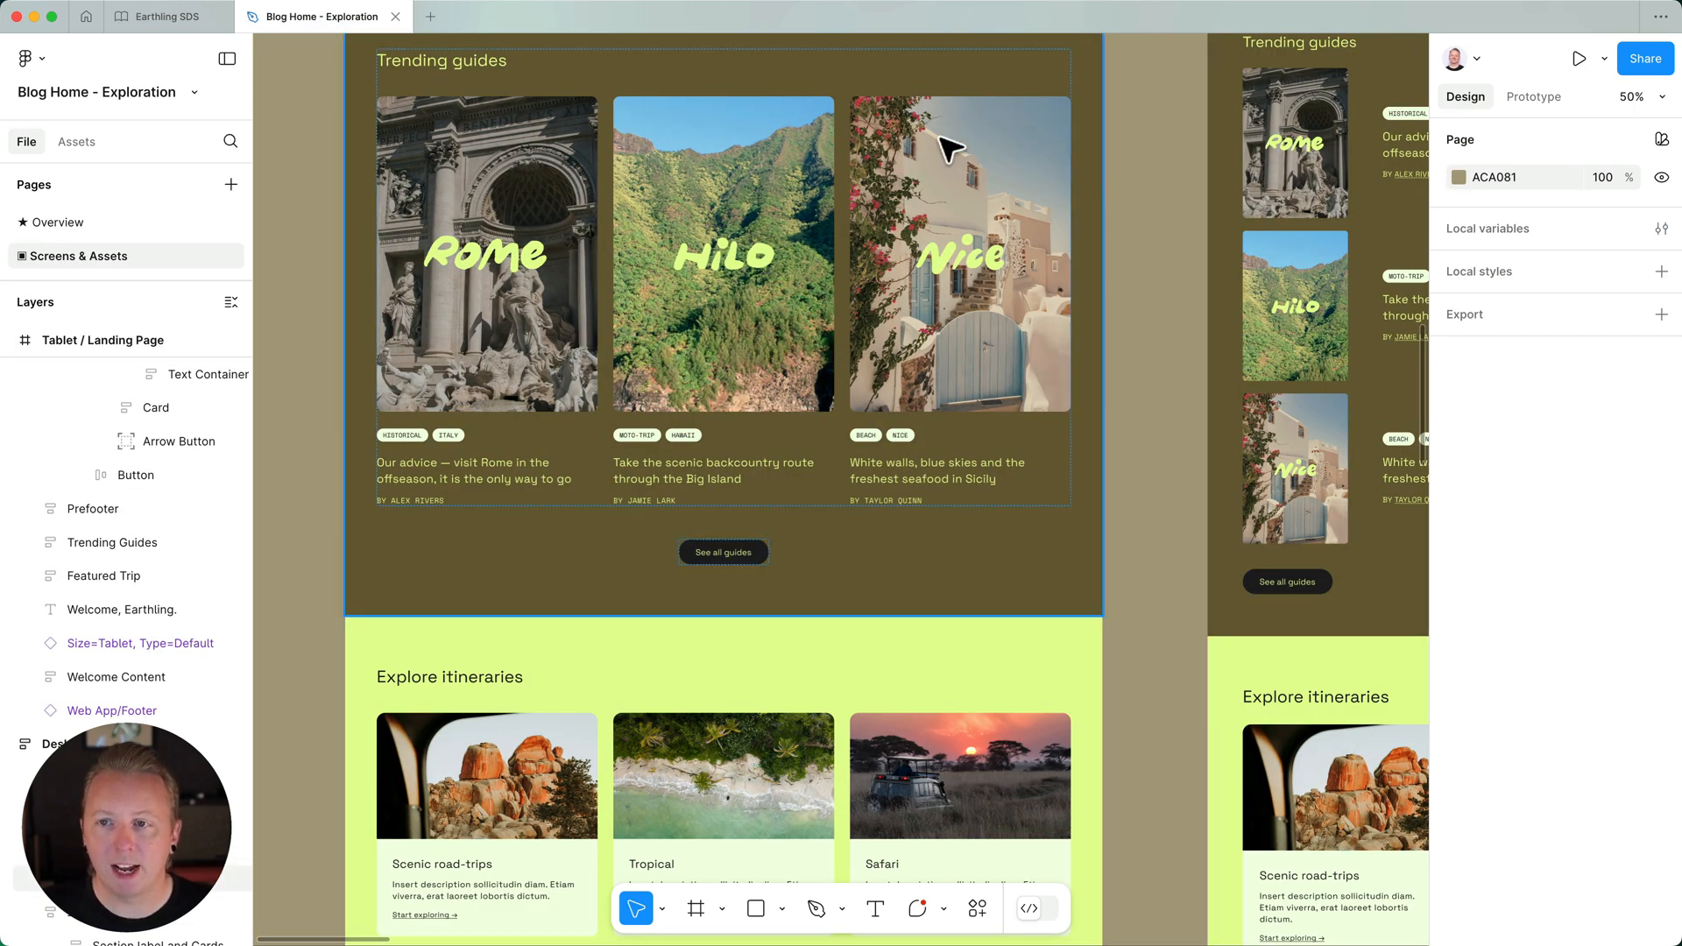
pyautogui.click(1661, 139)
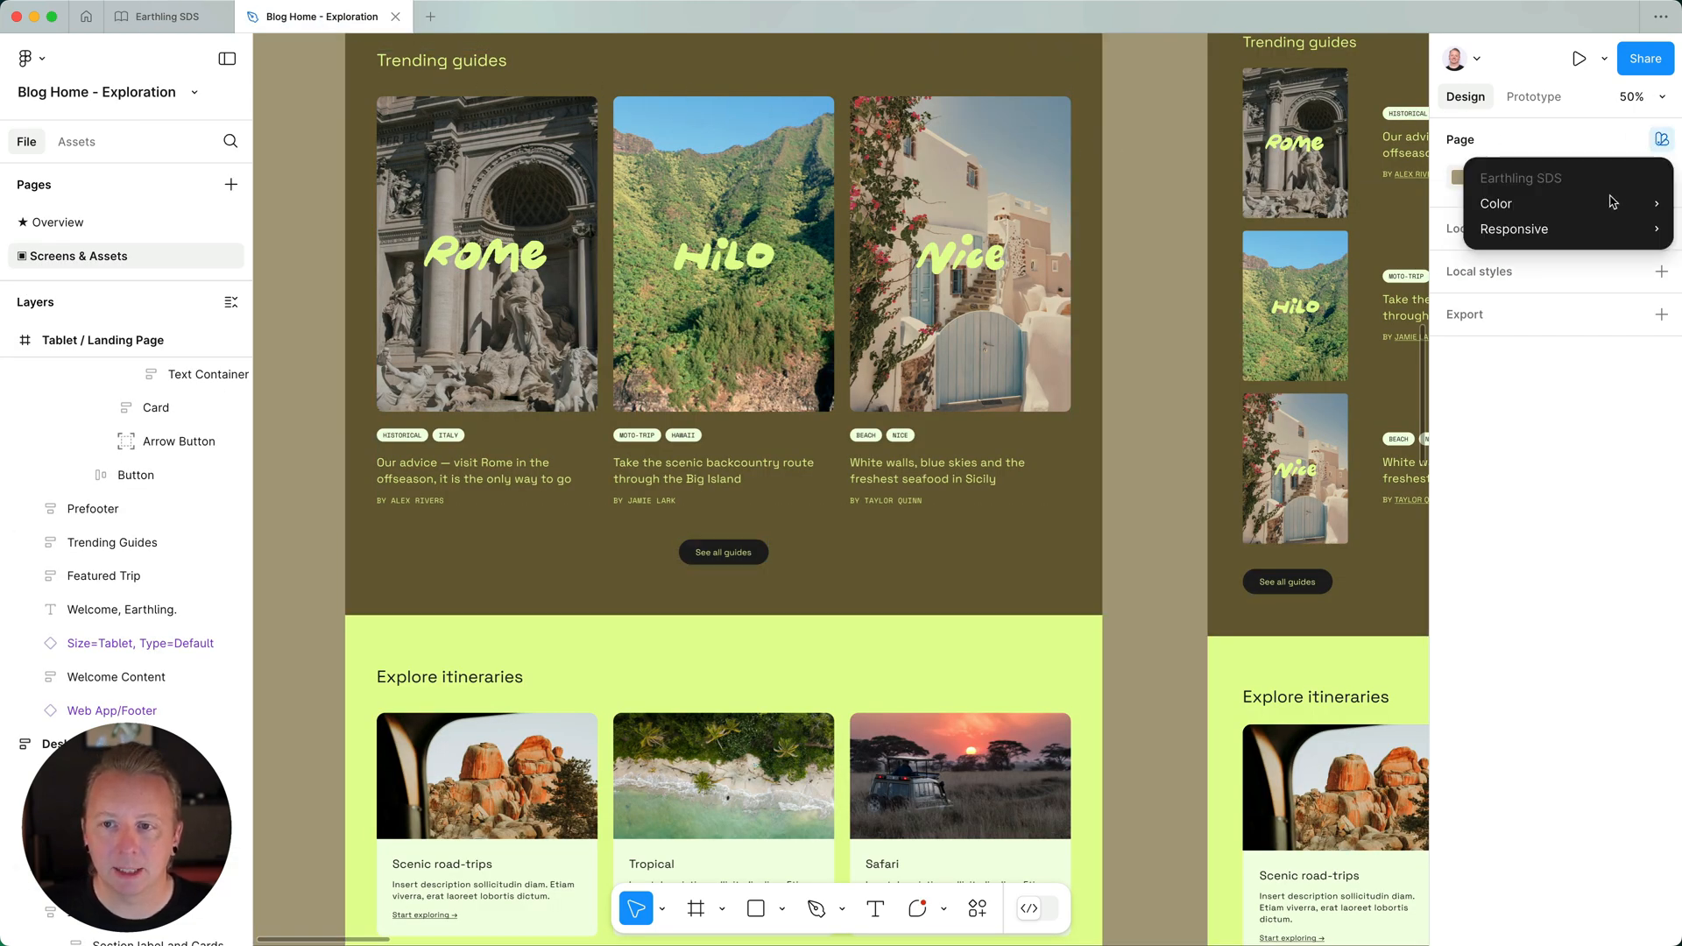
pyautogui.click(1494, 203)
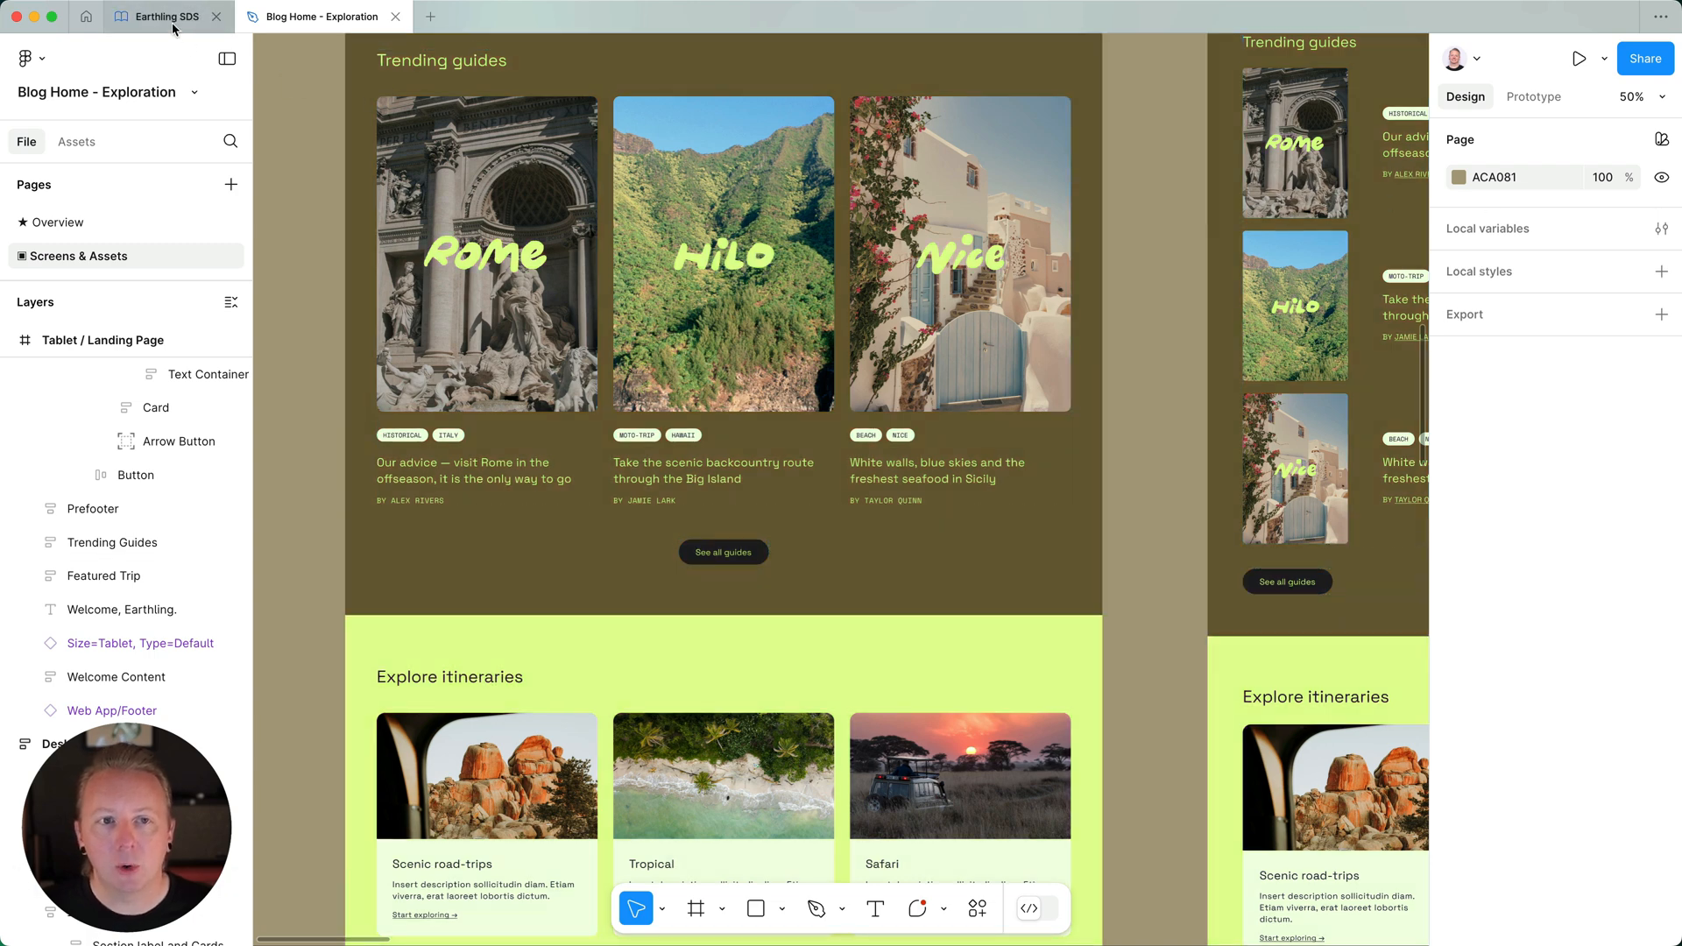
# - Return to Earthling SDS, move SDS EVO Light to the first mode column, and close Local variables
pyautogui.click(161, 16)
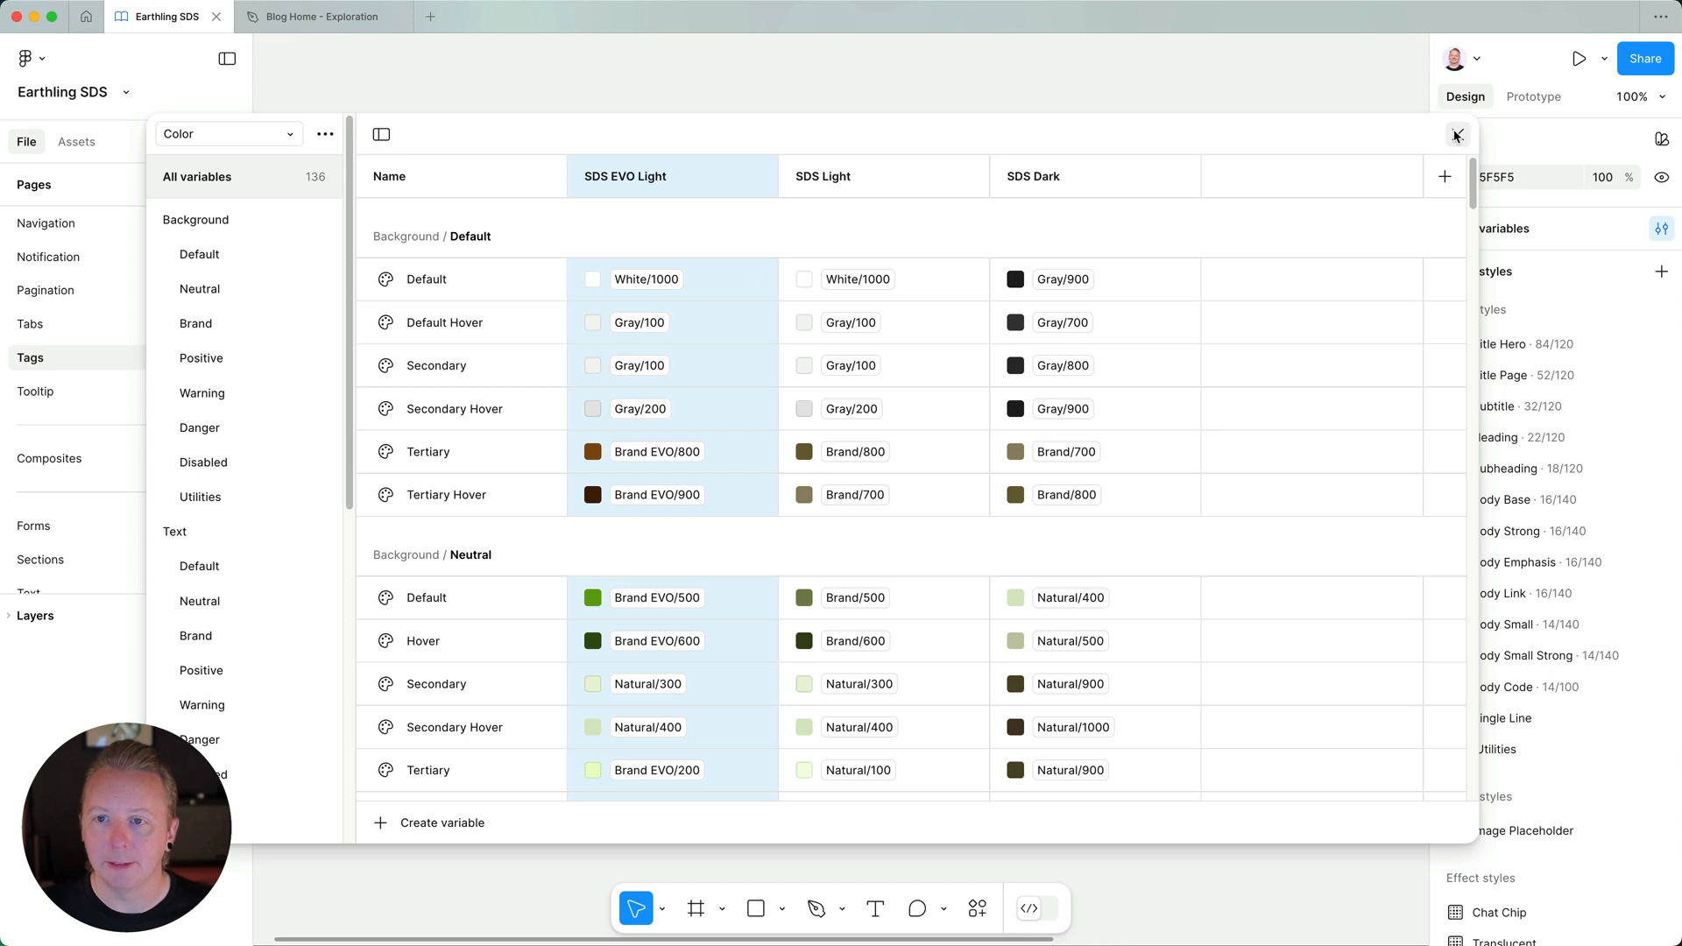
pyautogui.click(1456, 135)
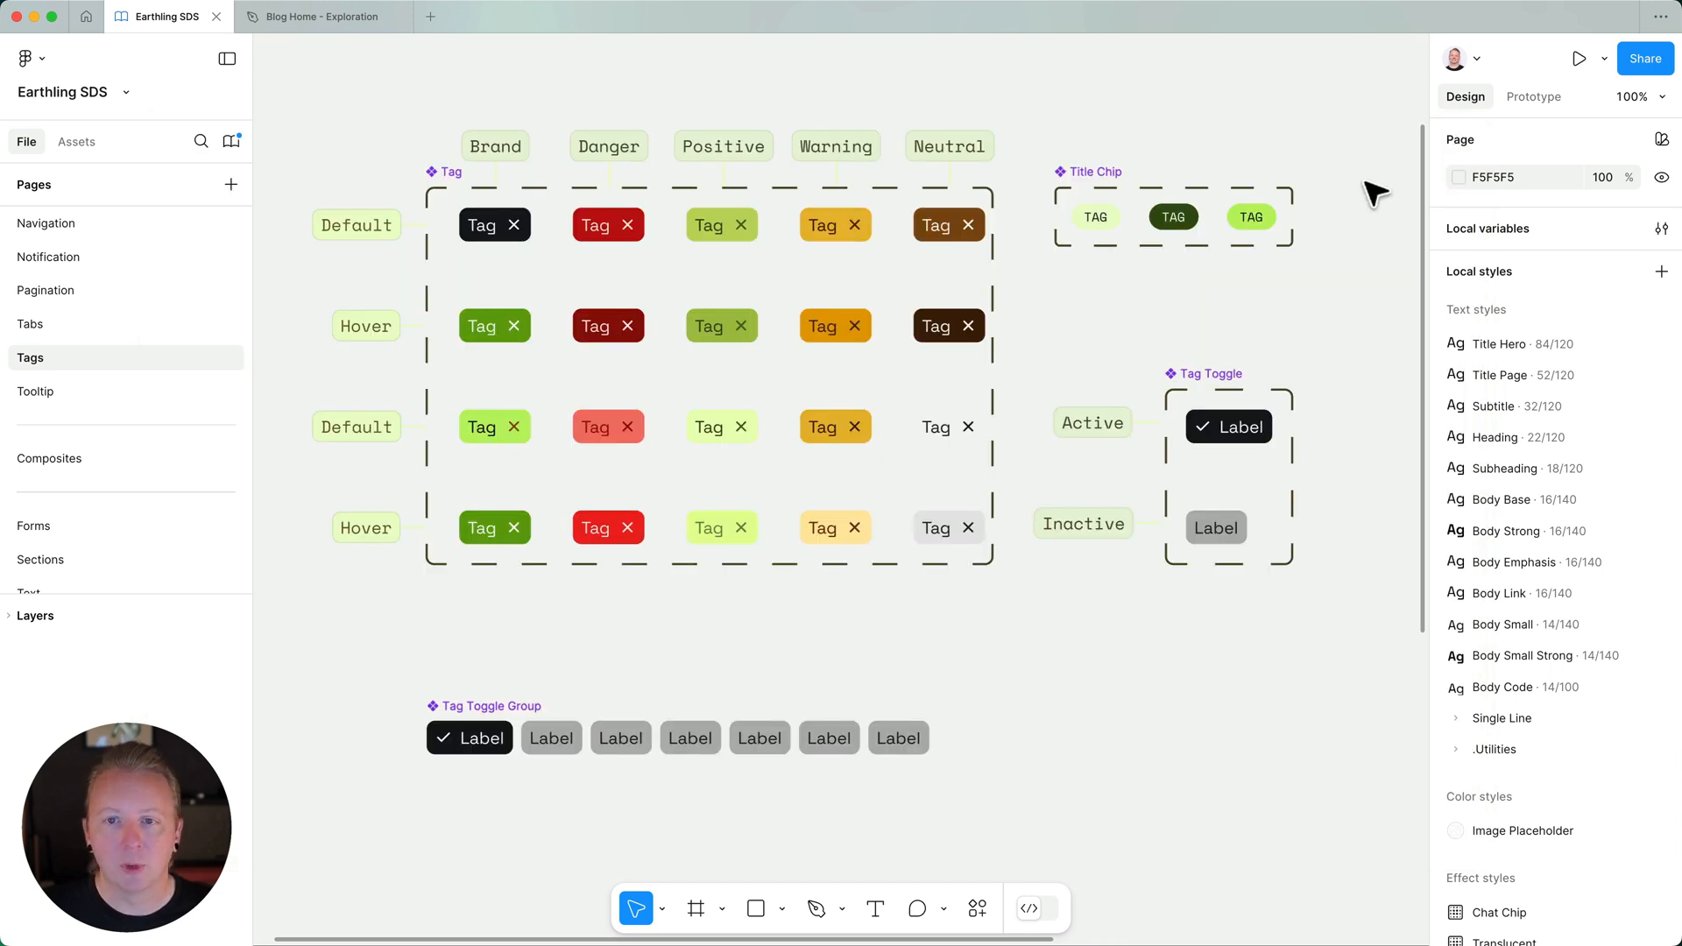
pyautogui.moveTo(697, 96)
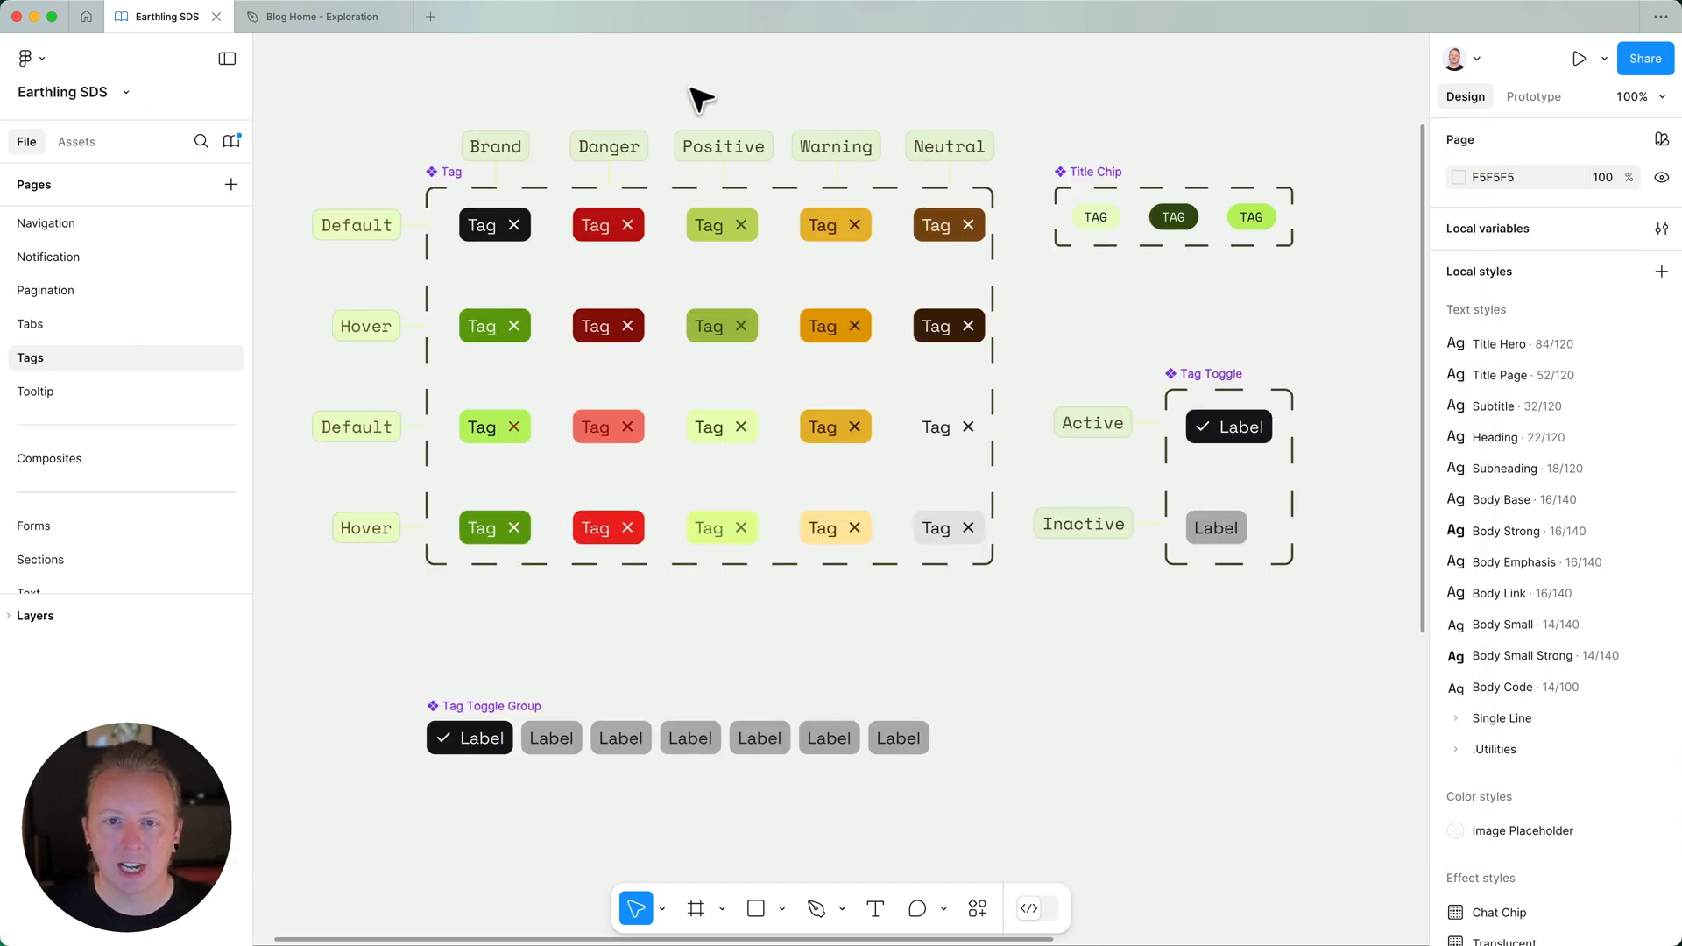
pyautogui.moveTo(364, 666)
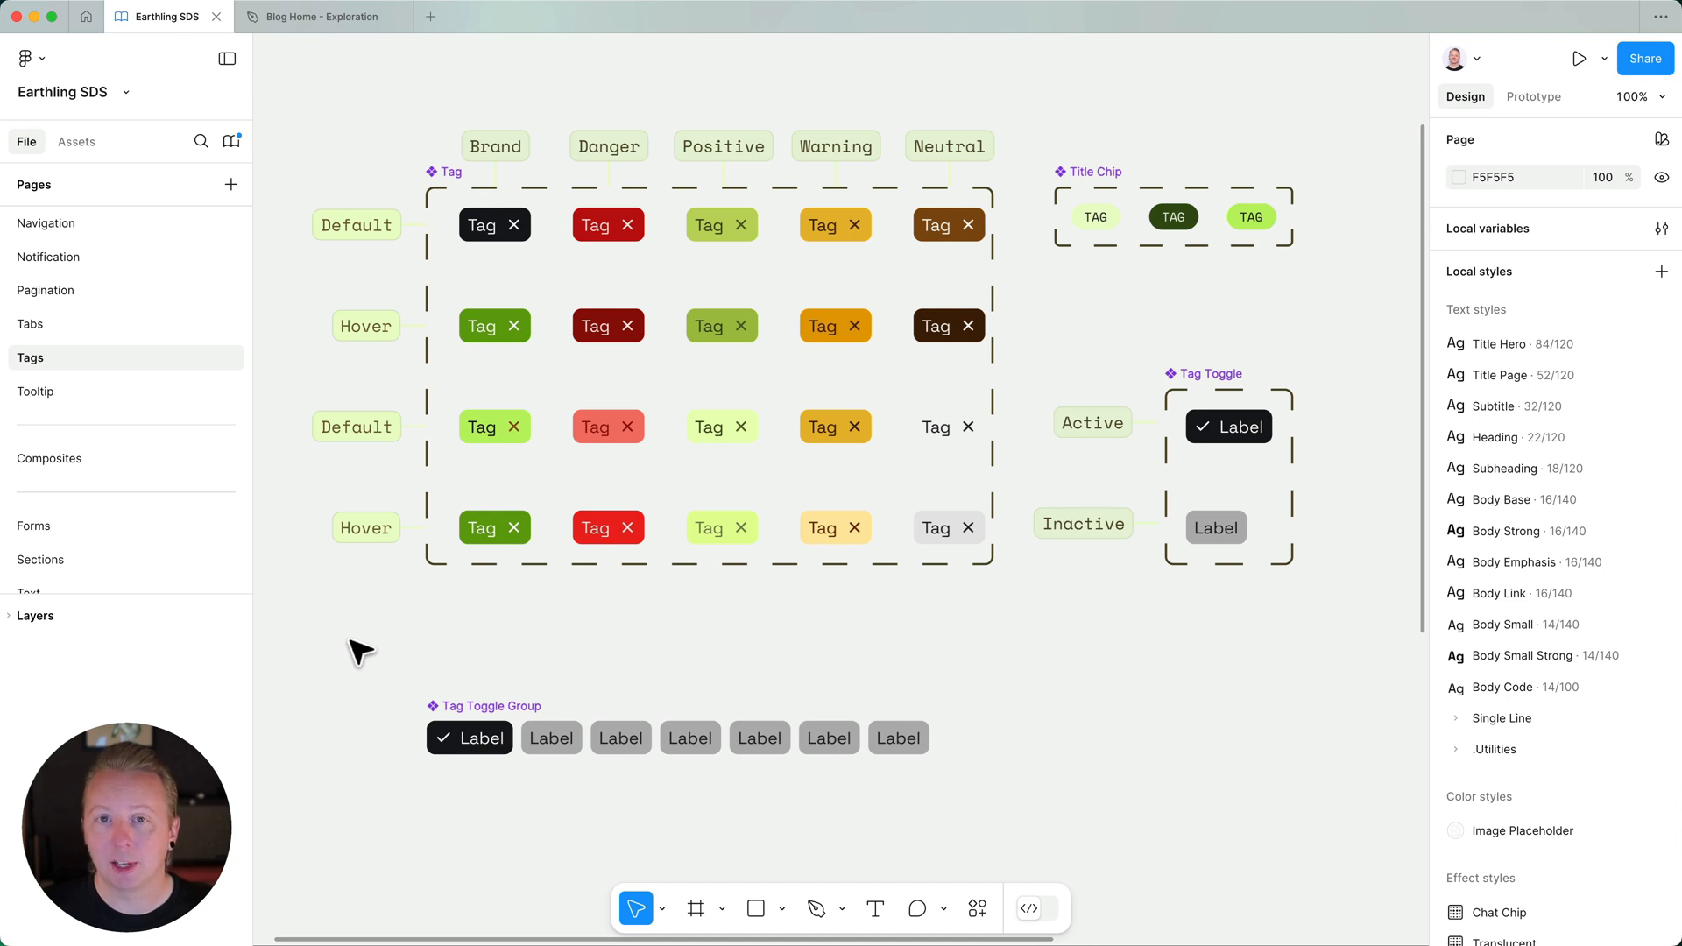
# - Reopen the variables table via Quick actions' Toggle variables
pyautogui.click(976, 909)
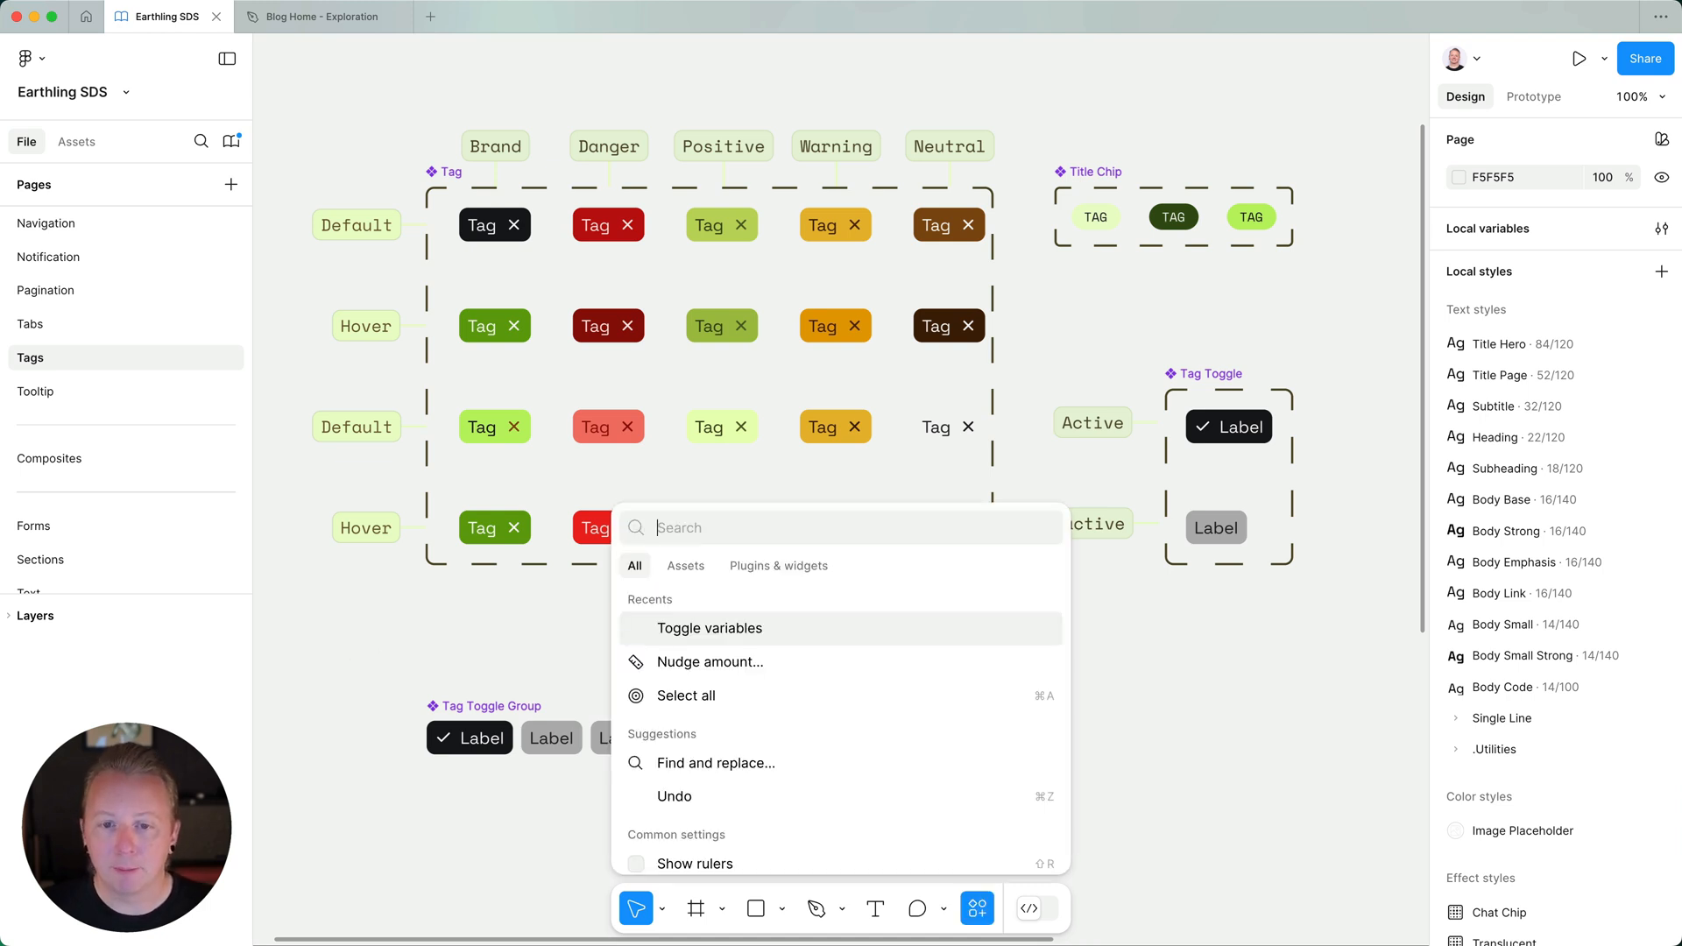
pyautogui.click(710, 627)
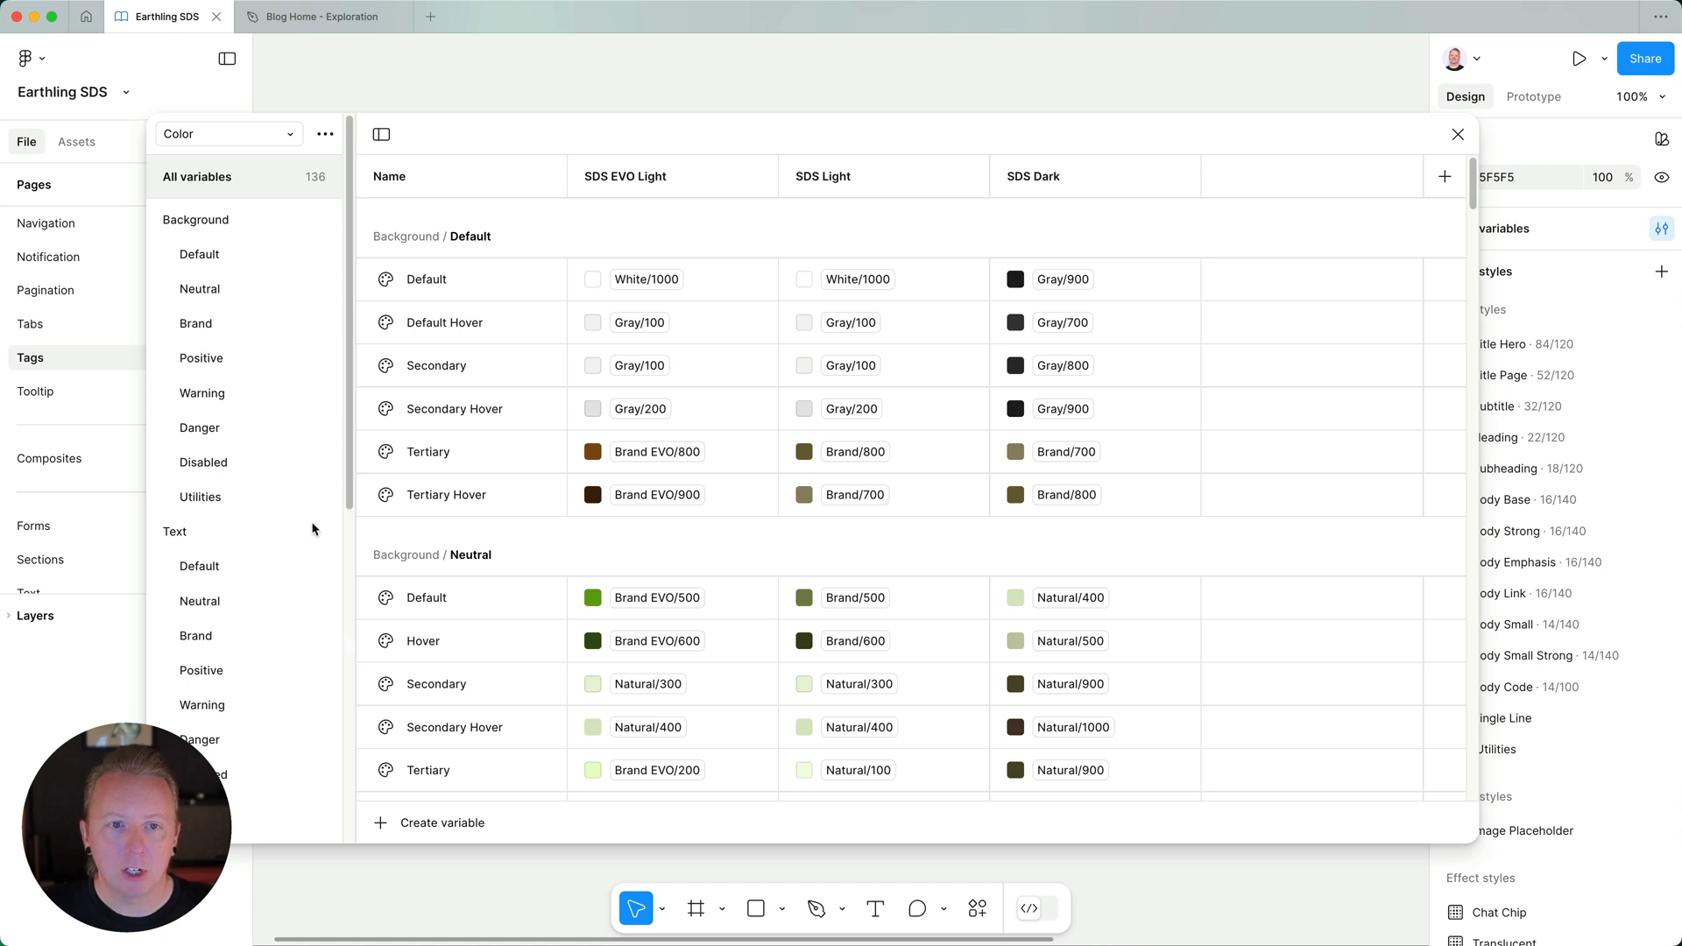
pyautogui.click(226, 133)
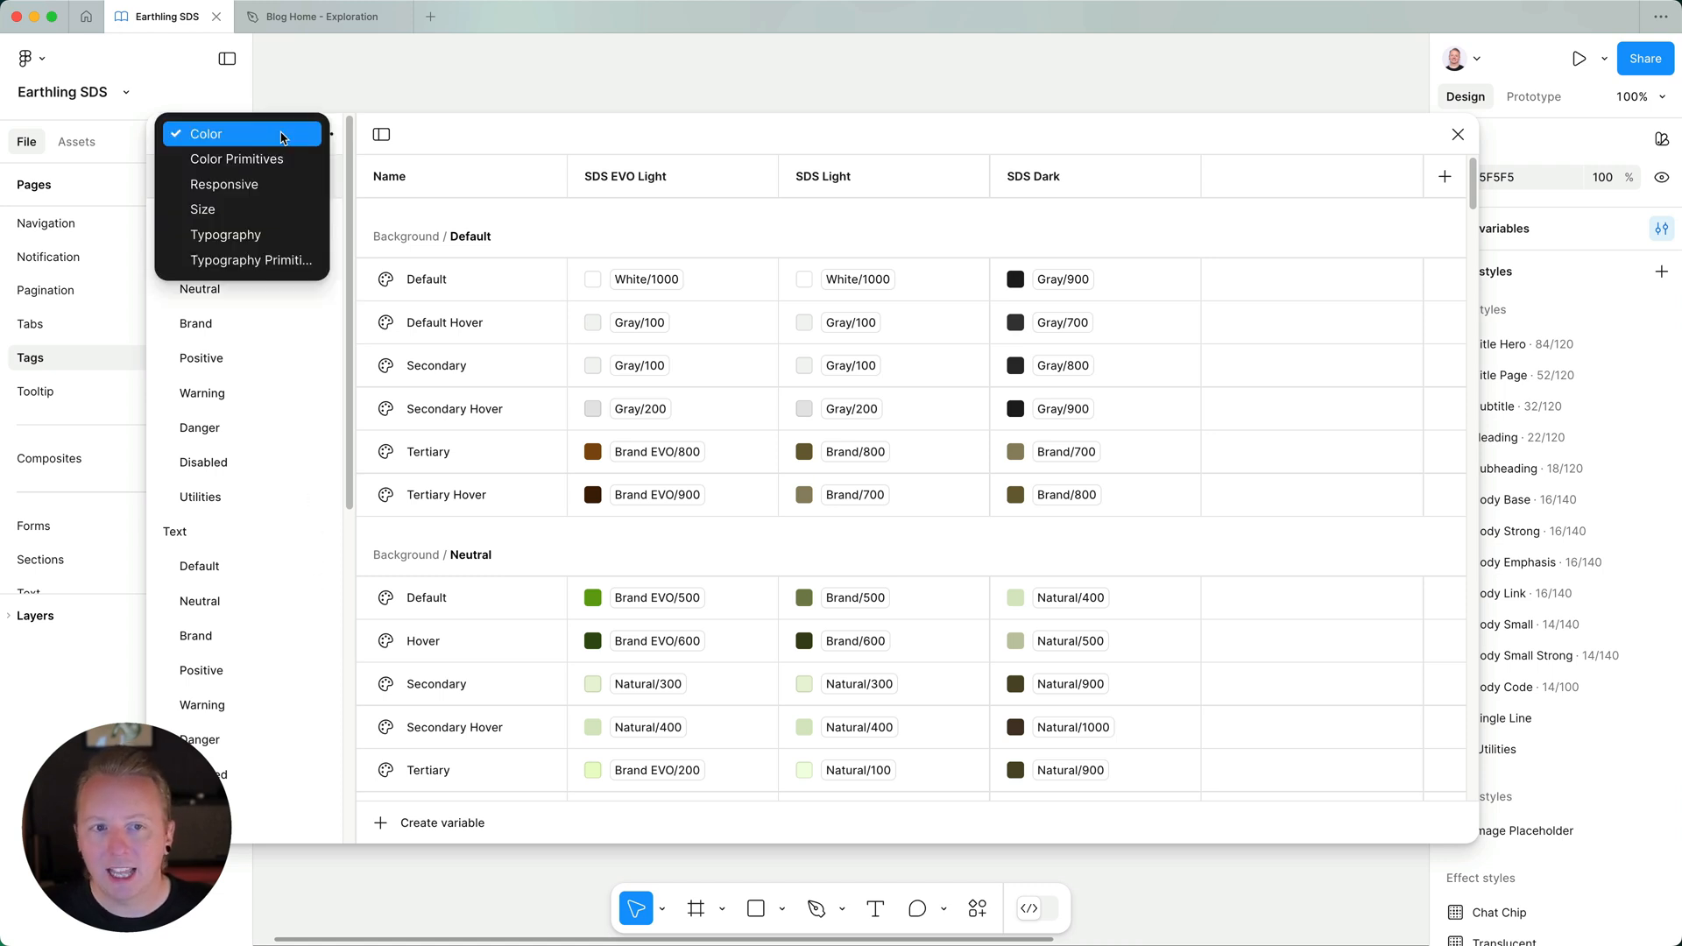
pyautogui.moveTo(237, 160)
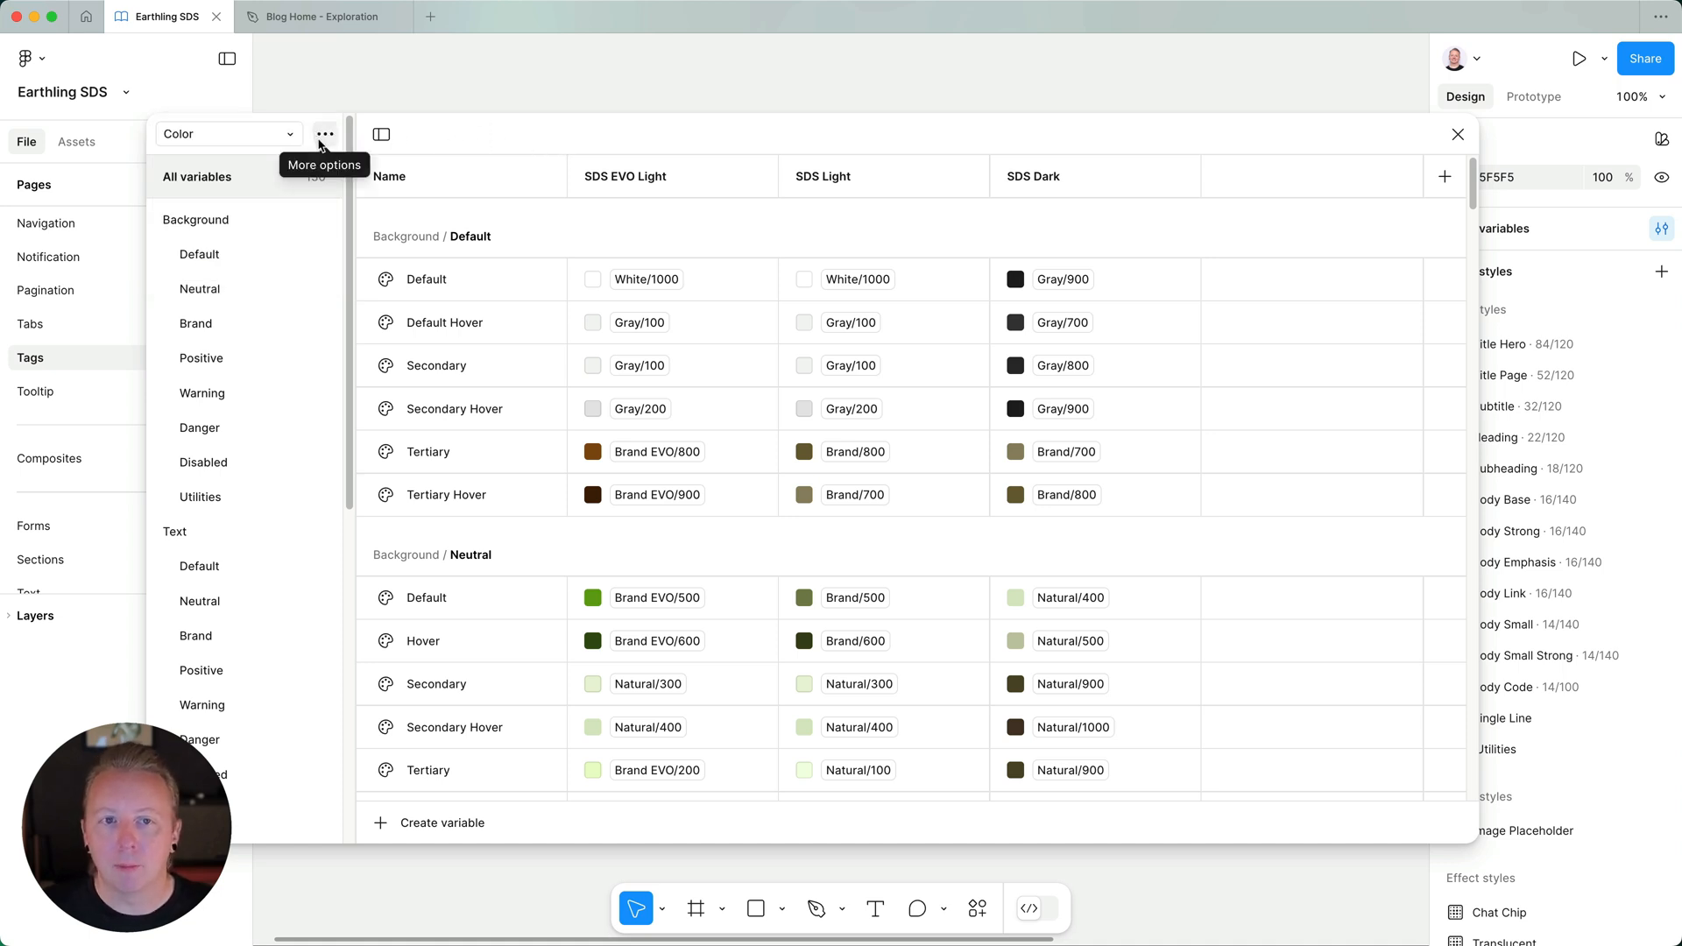
pyautogui.click(325, 135)
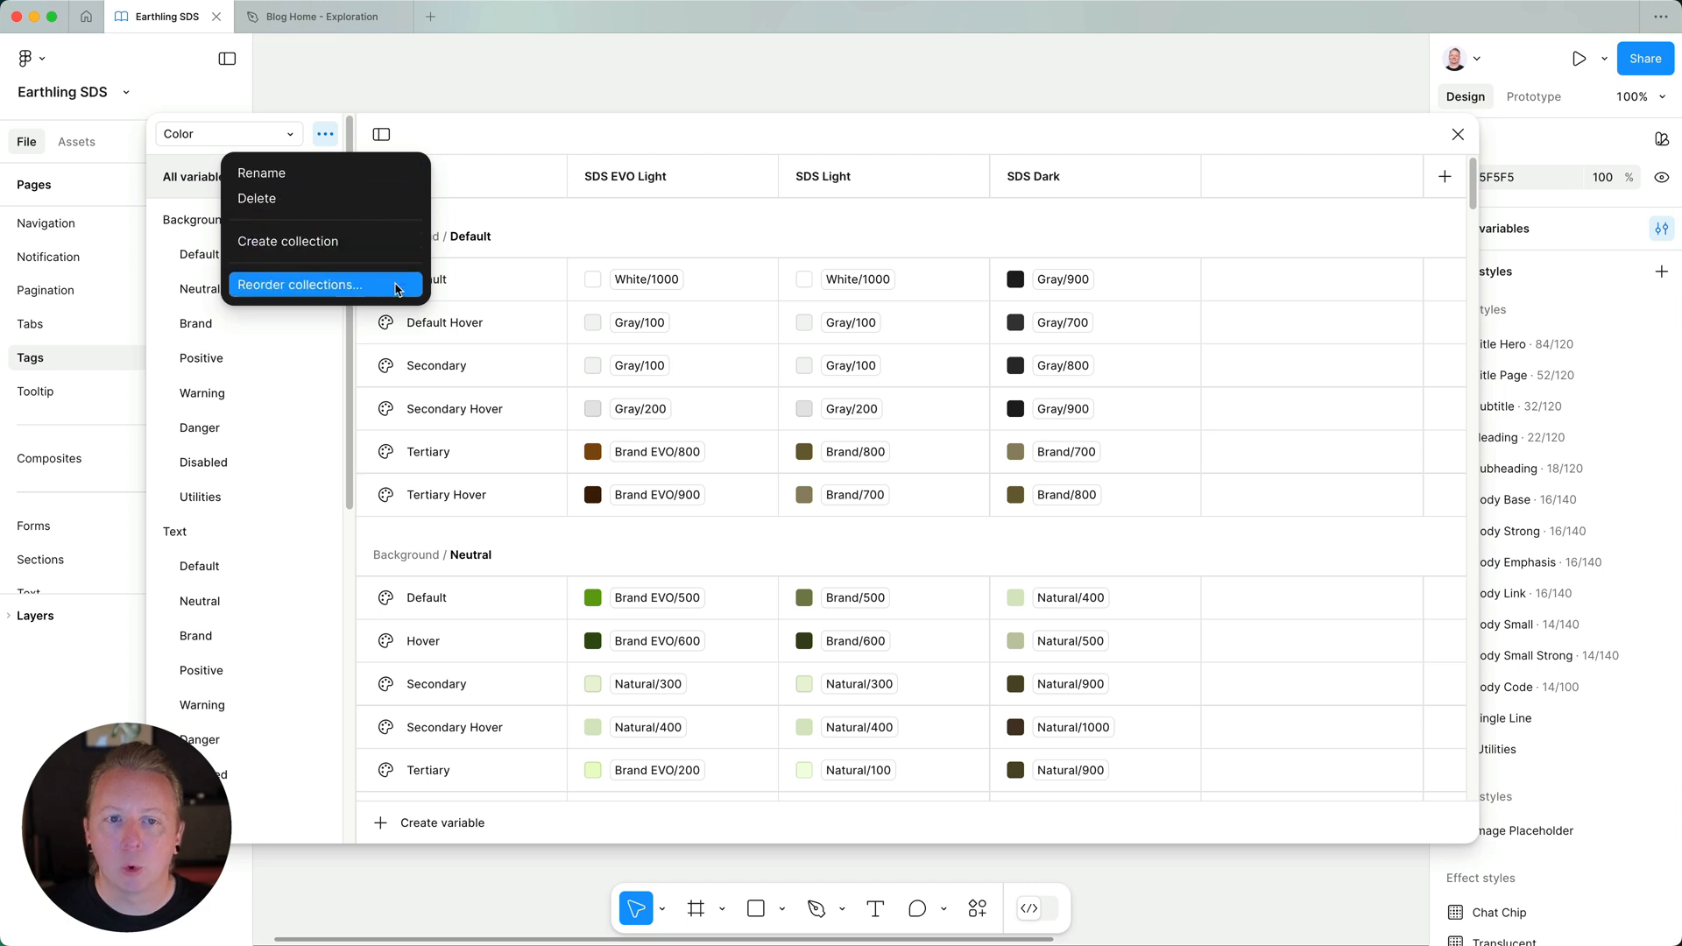
# - Reorder collections to Color, Typography, then both primitives, and verify in the collection dropdown
pyautogui.click(300, 284)
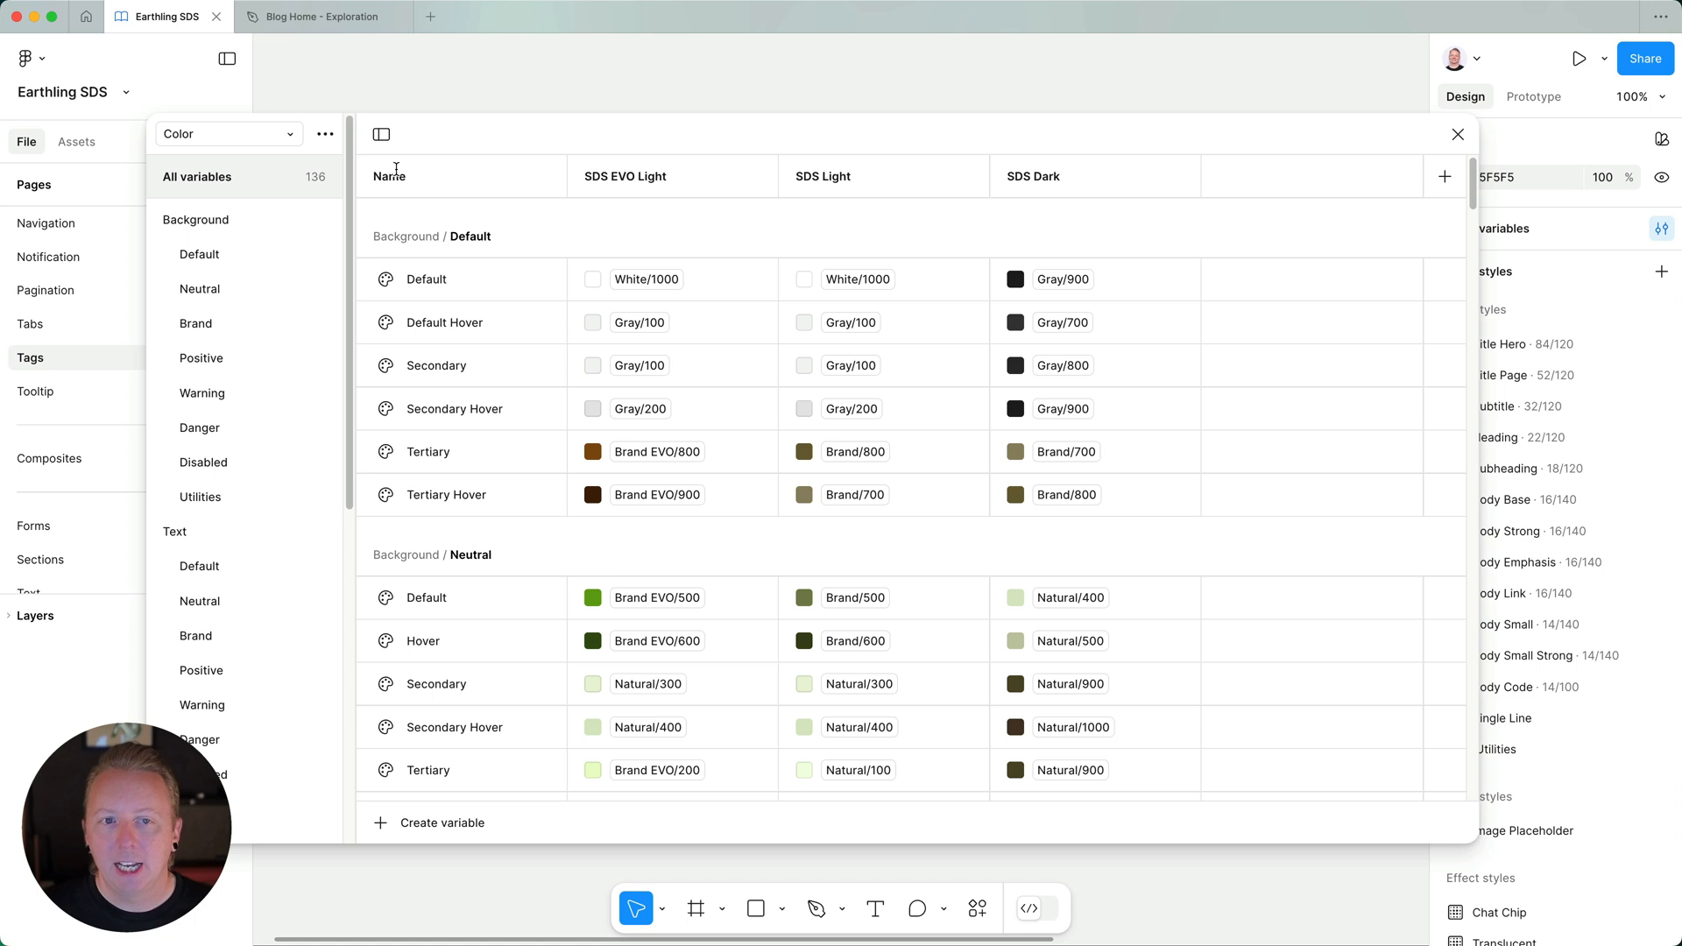
pyautogui.click(227, 135)
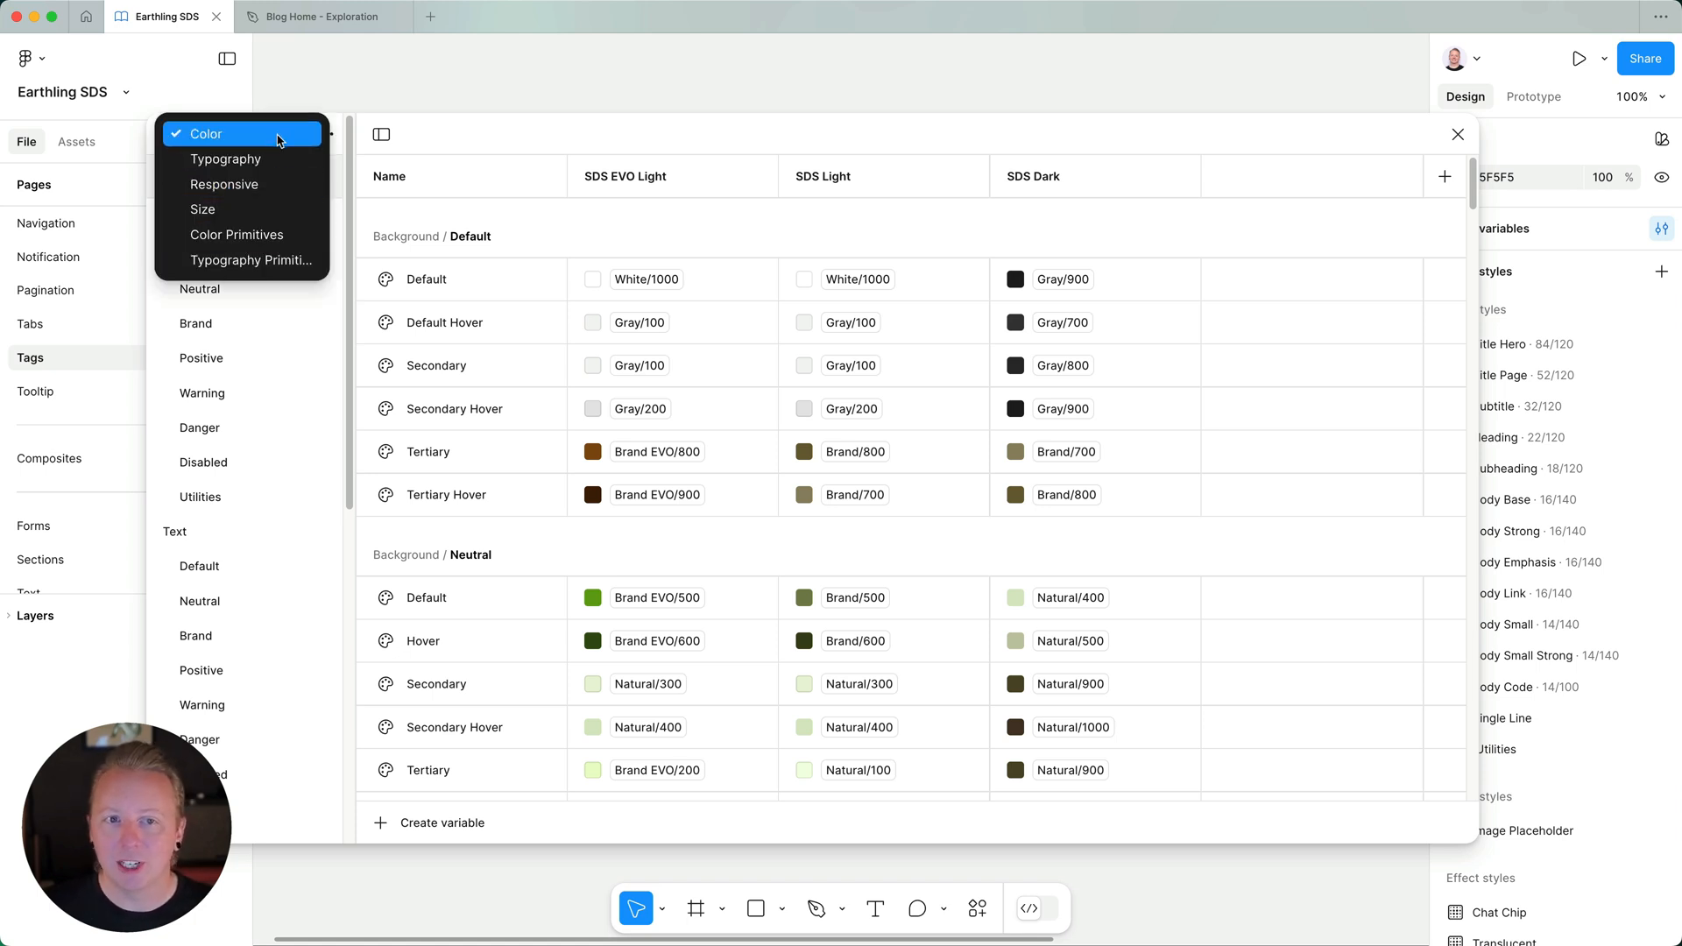
pyautogui.click(205, 133)
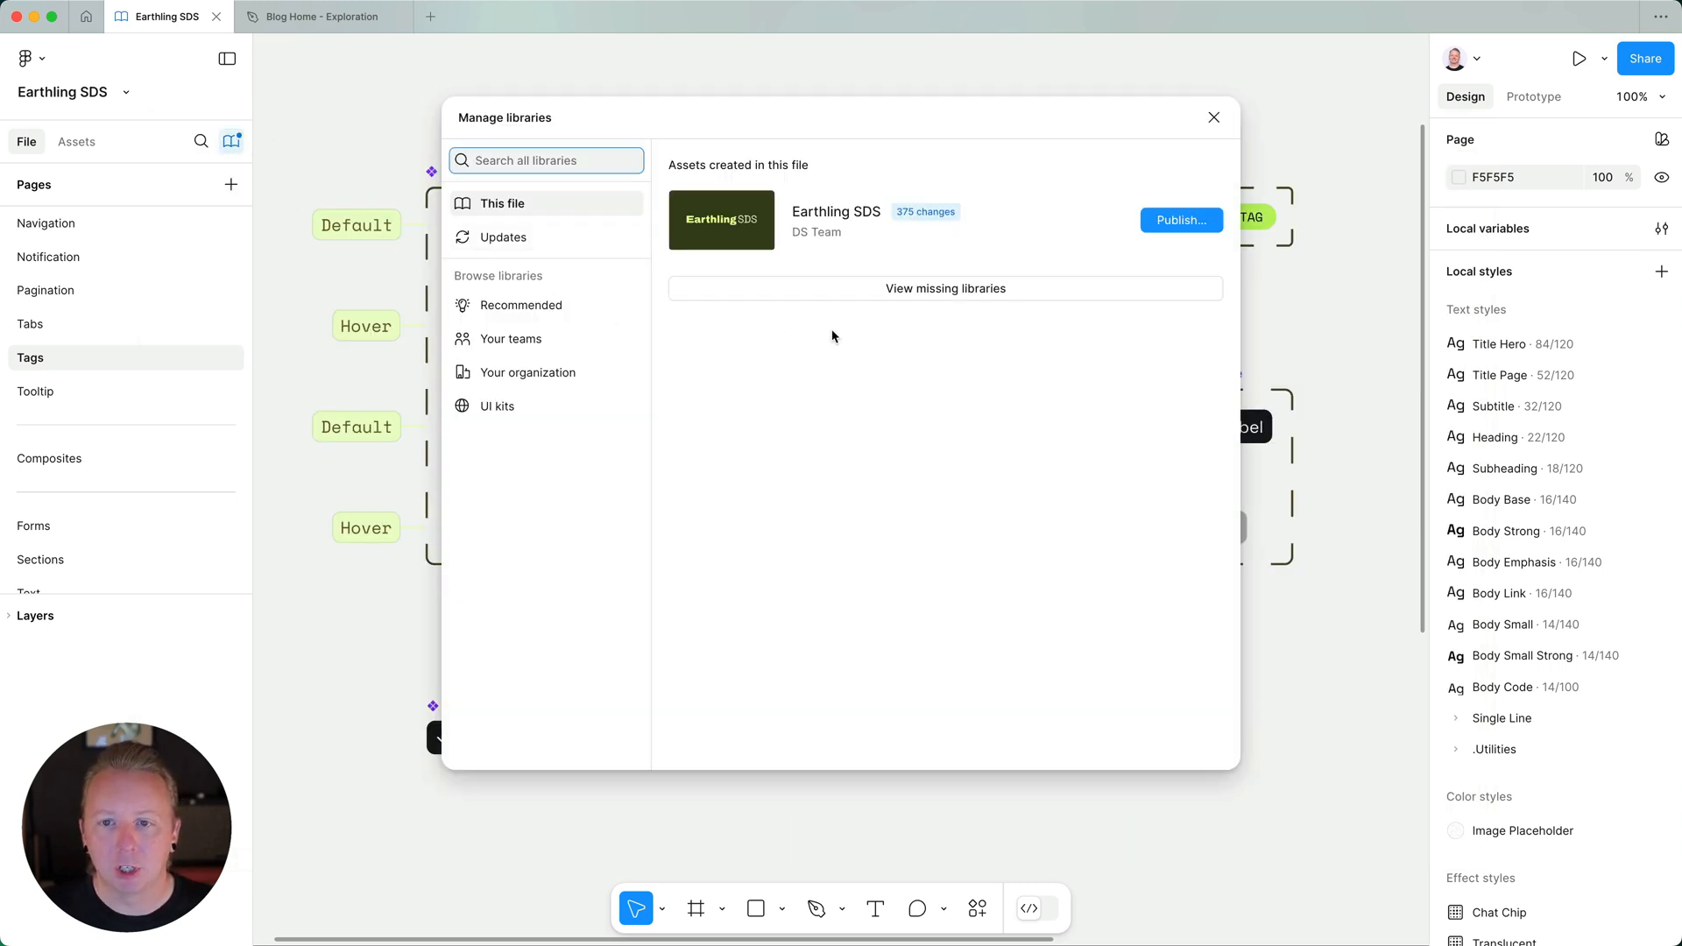
# - Publish the Earthling SDS library with all 375 changes from Manage libraries
pyautogui.click(1179, 221)
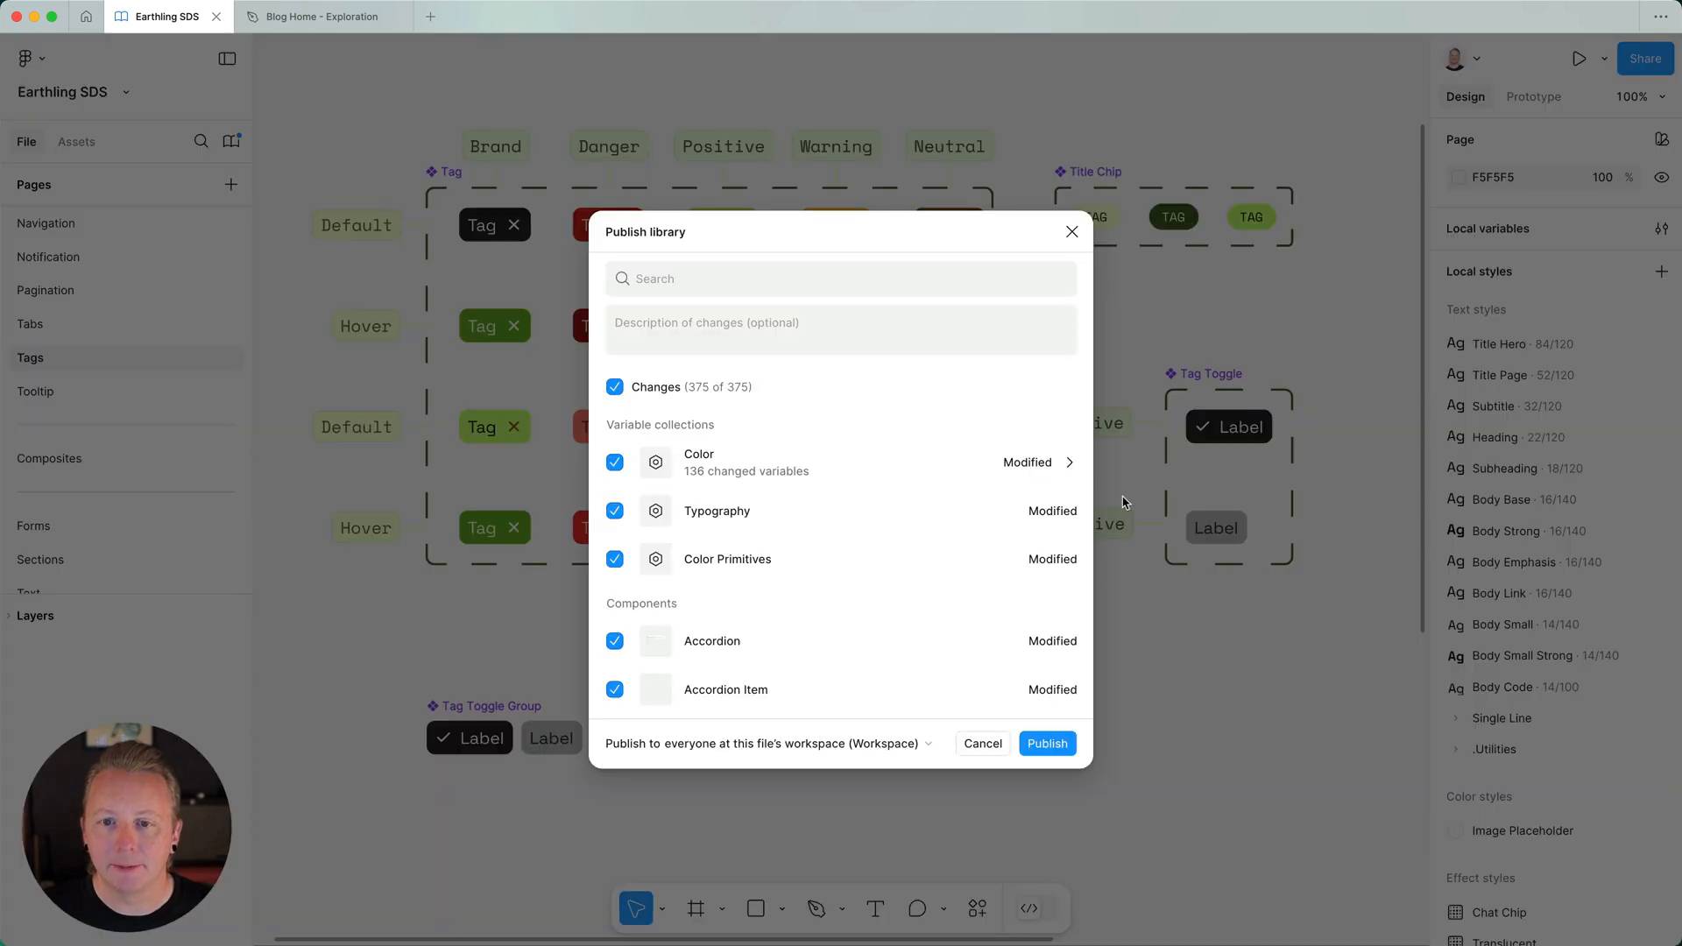
pyautogui.click(1048, 743)
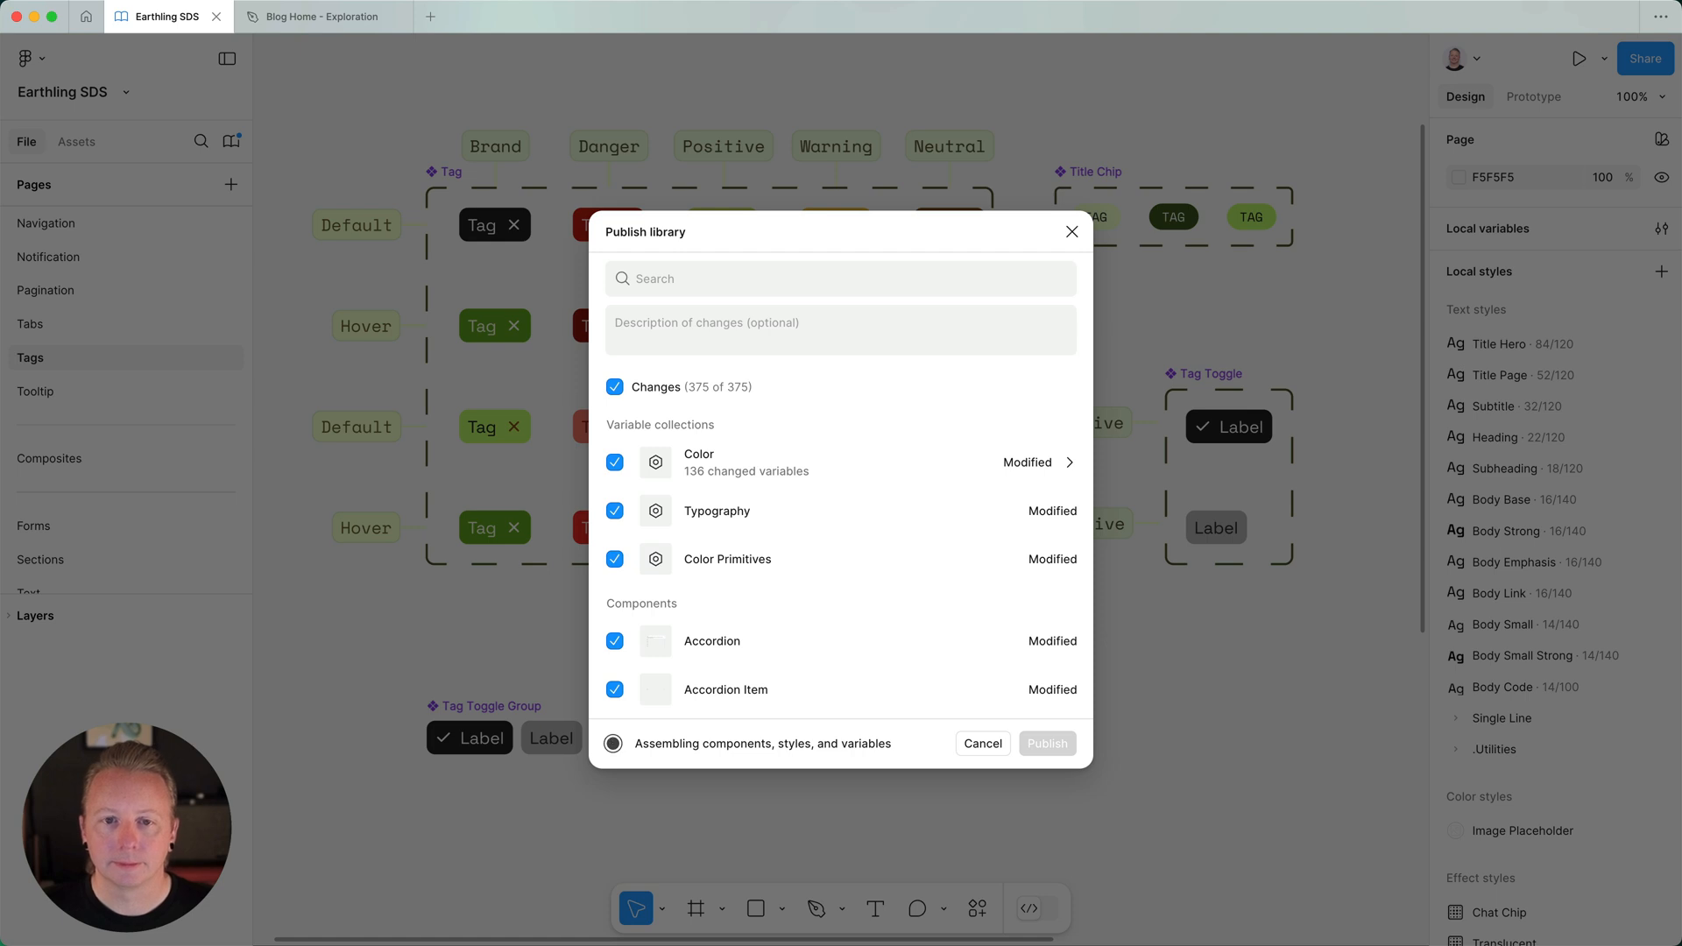
pyautogui.click(1046, 743)
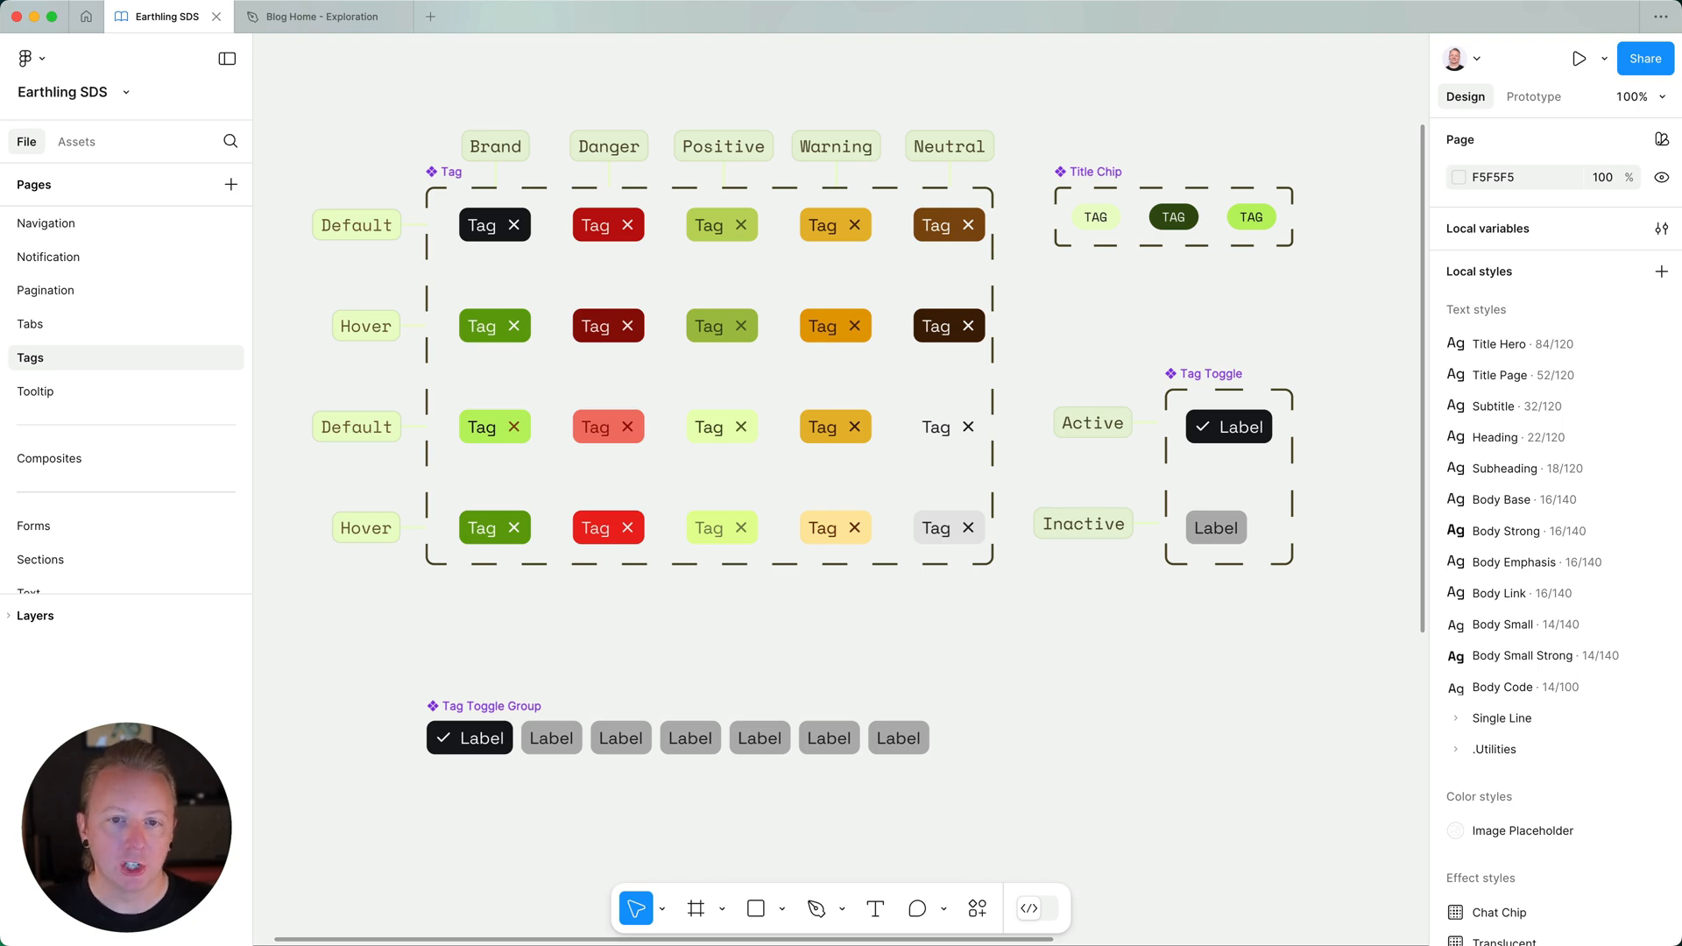
# - Accept all Earthling SDS library updates in Blog Home - Exploration
pyautogui.click(323, 15)
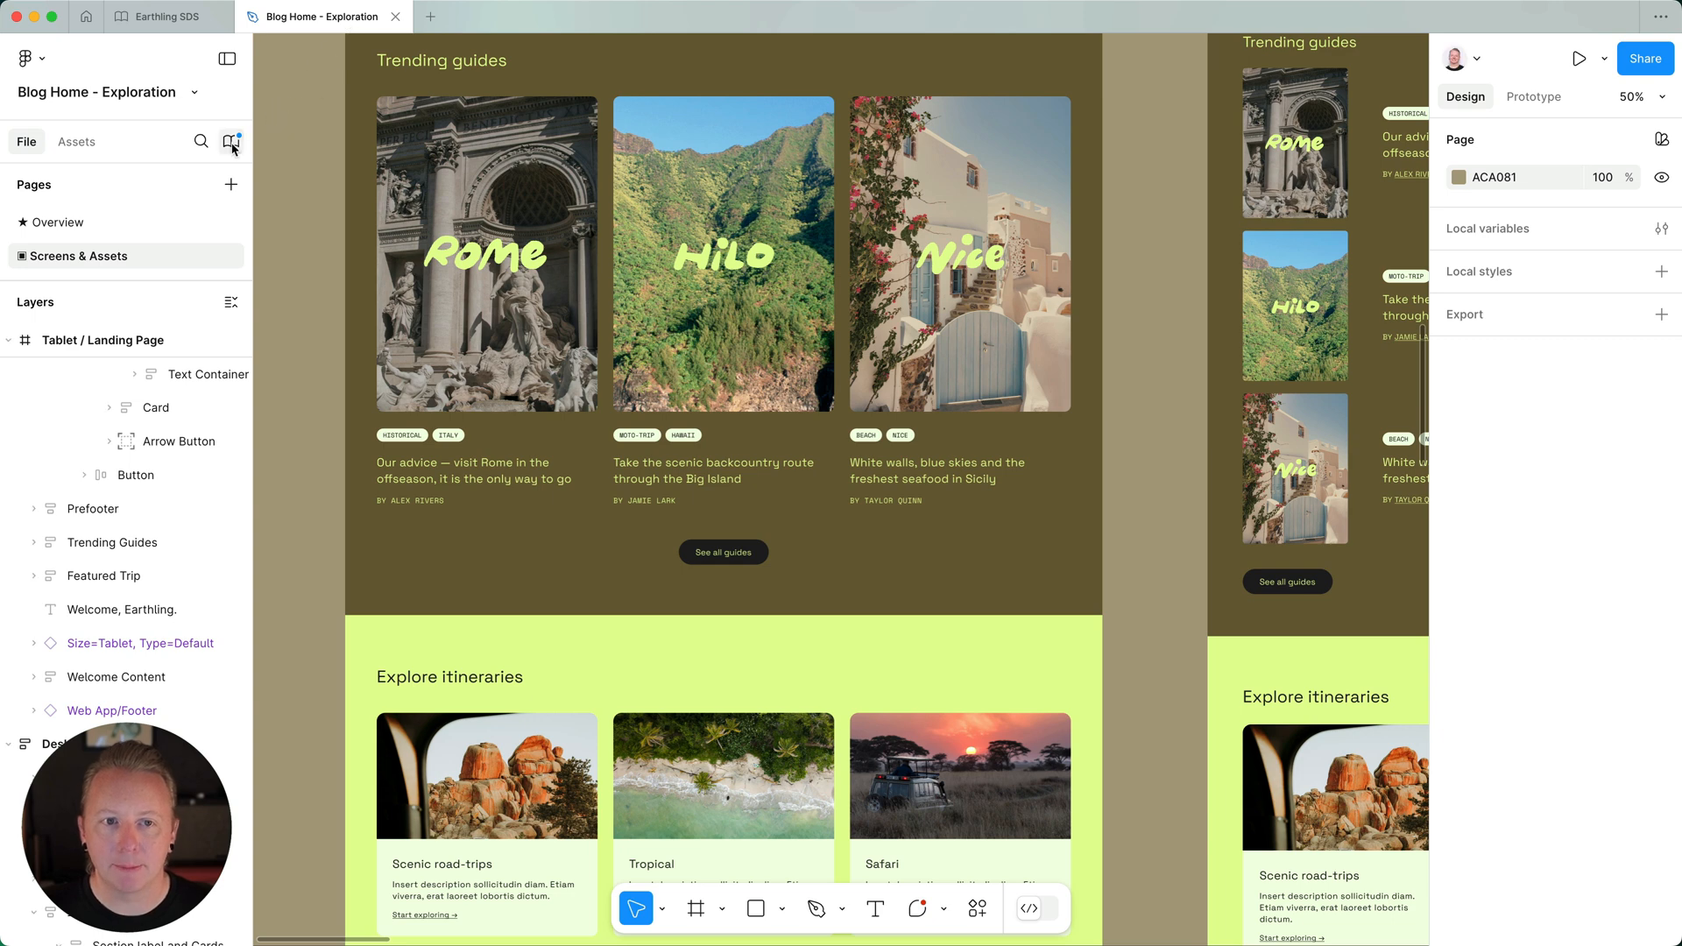
pyautogui.click(232, 140)
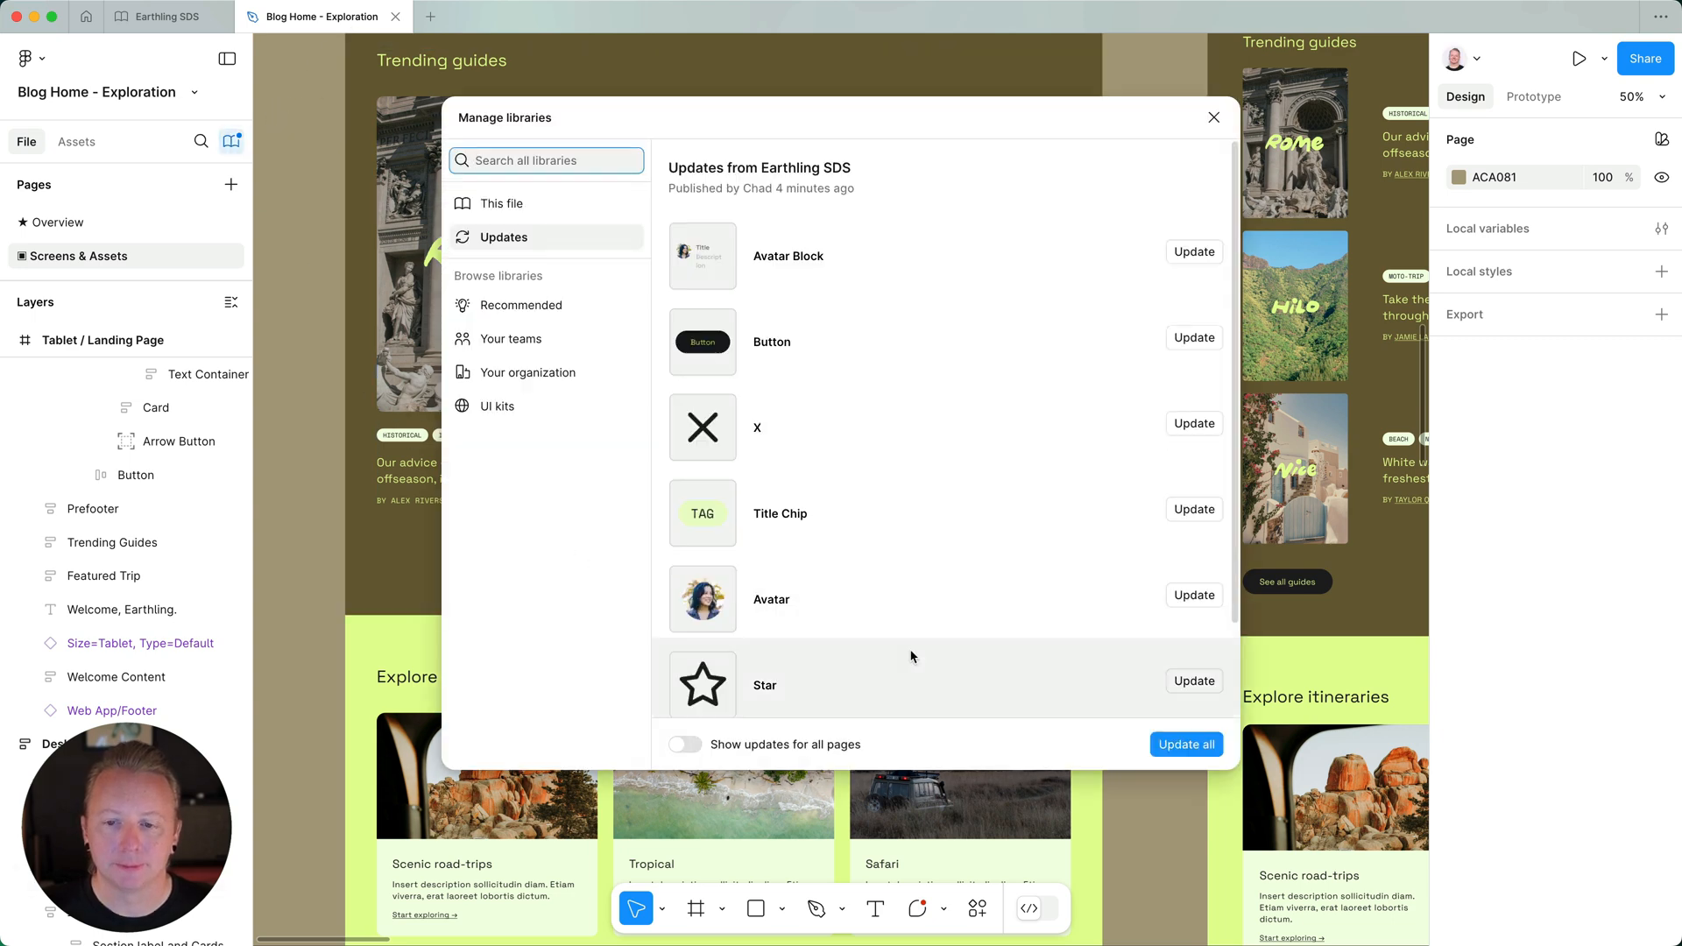
pyautogui.click(1186, 745)
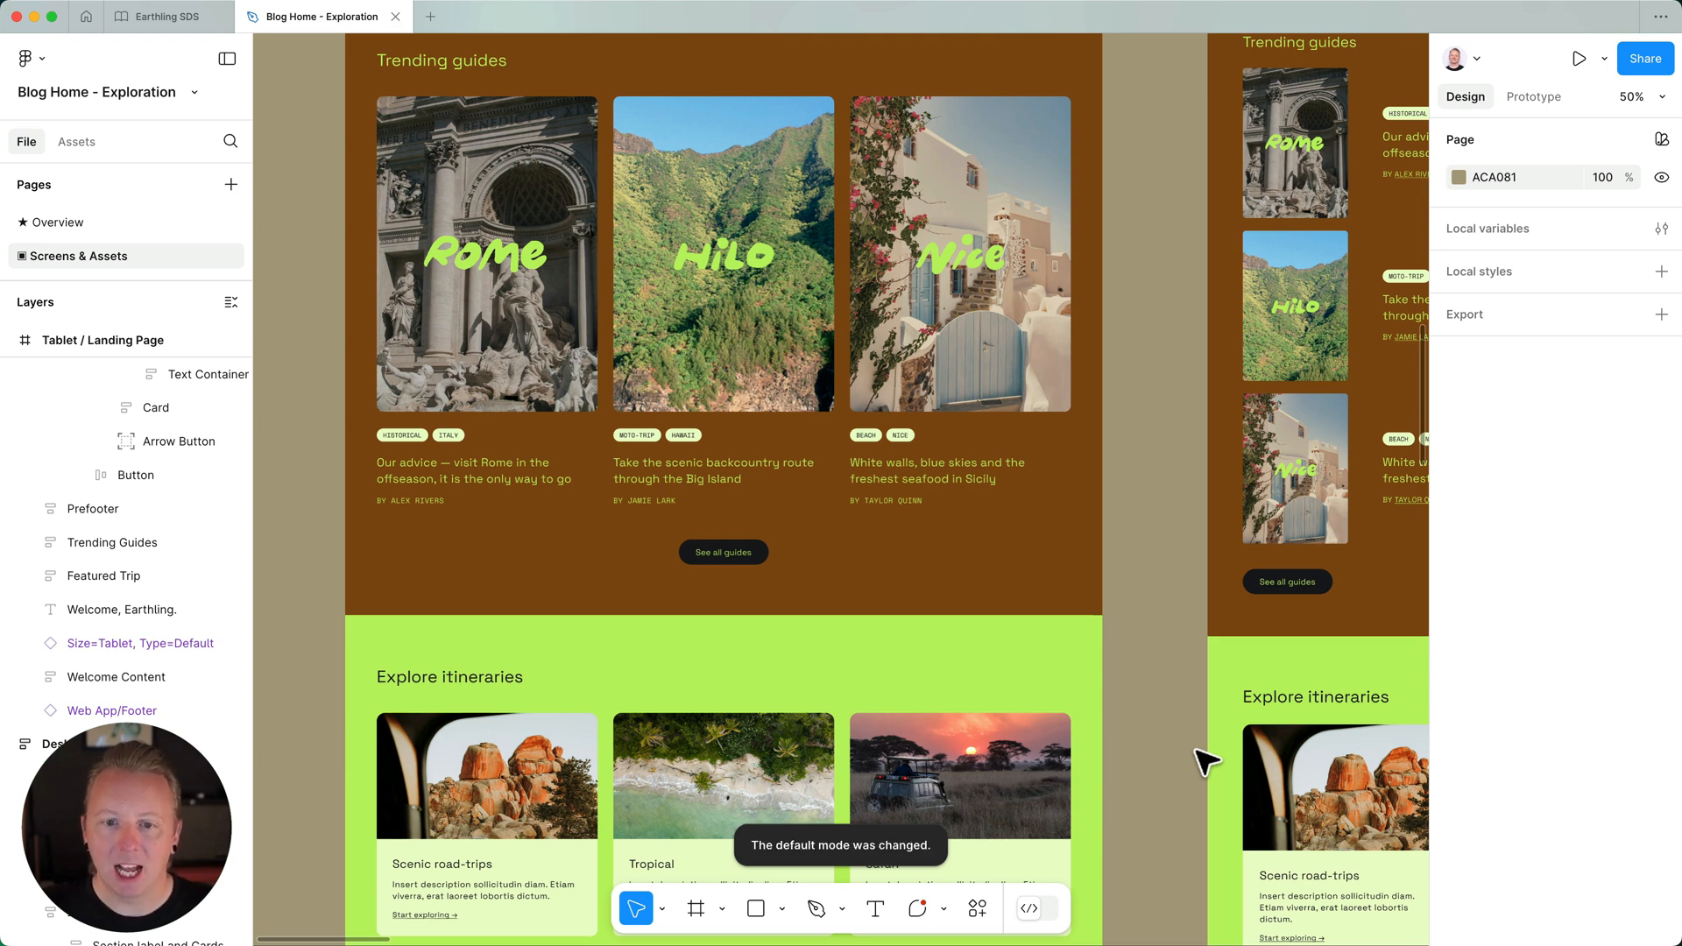
pyautogui.moveTo(1636, 156)
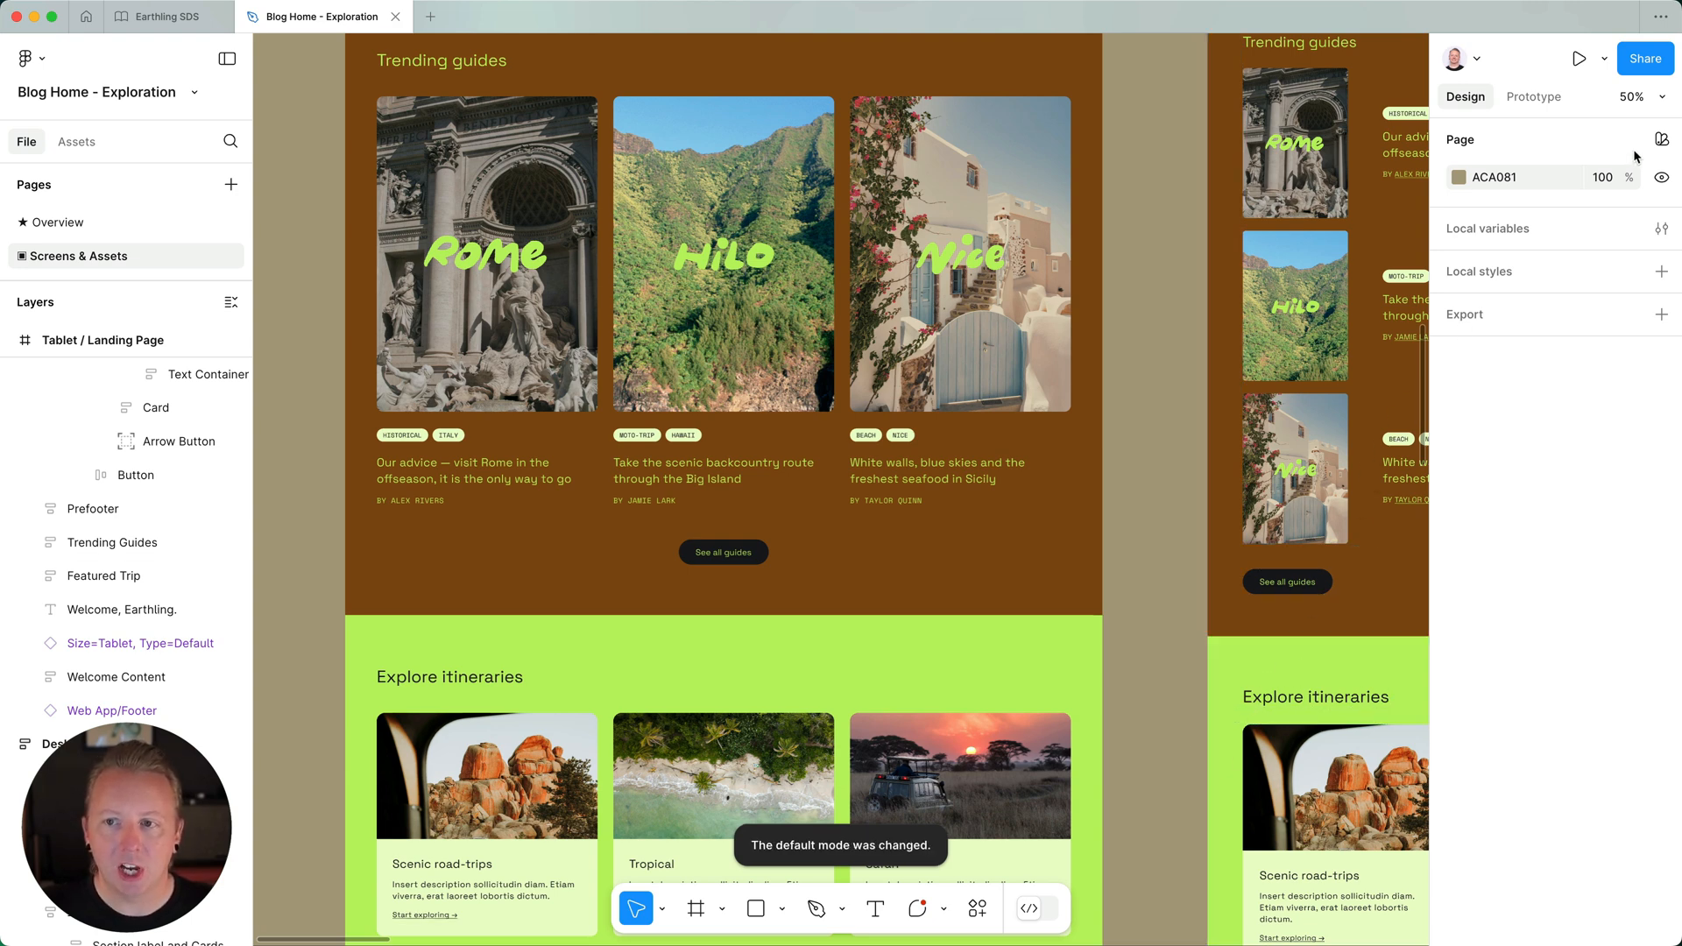
# - Confirm the page's Color mode is Default (SDS EVO Light) and keep it
pyautogui.click(1661, 138)
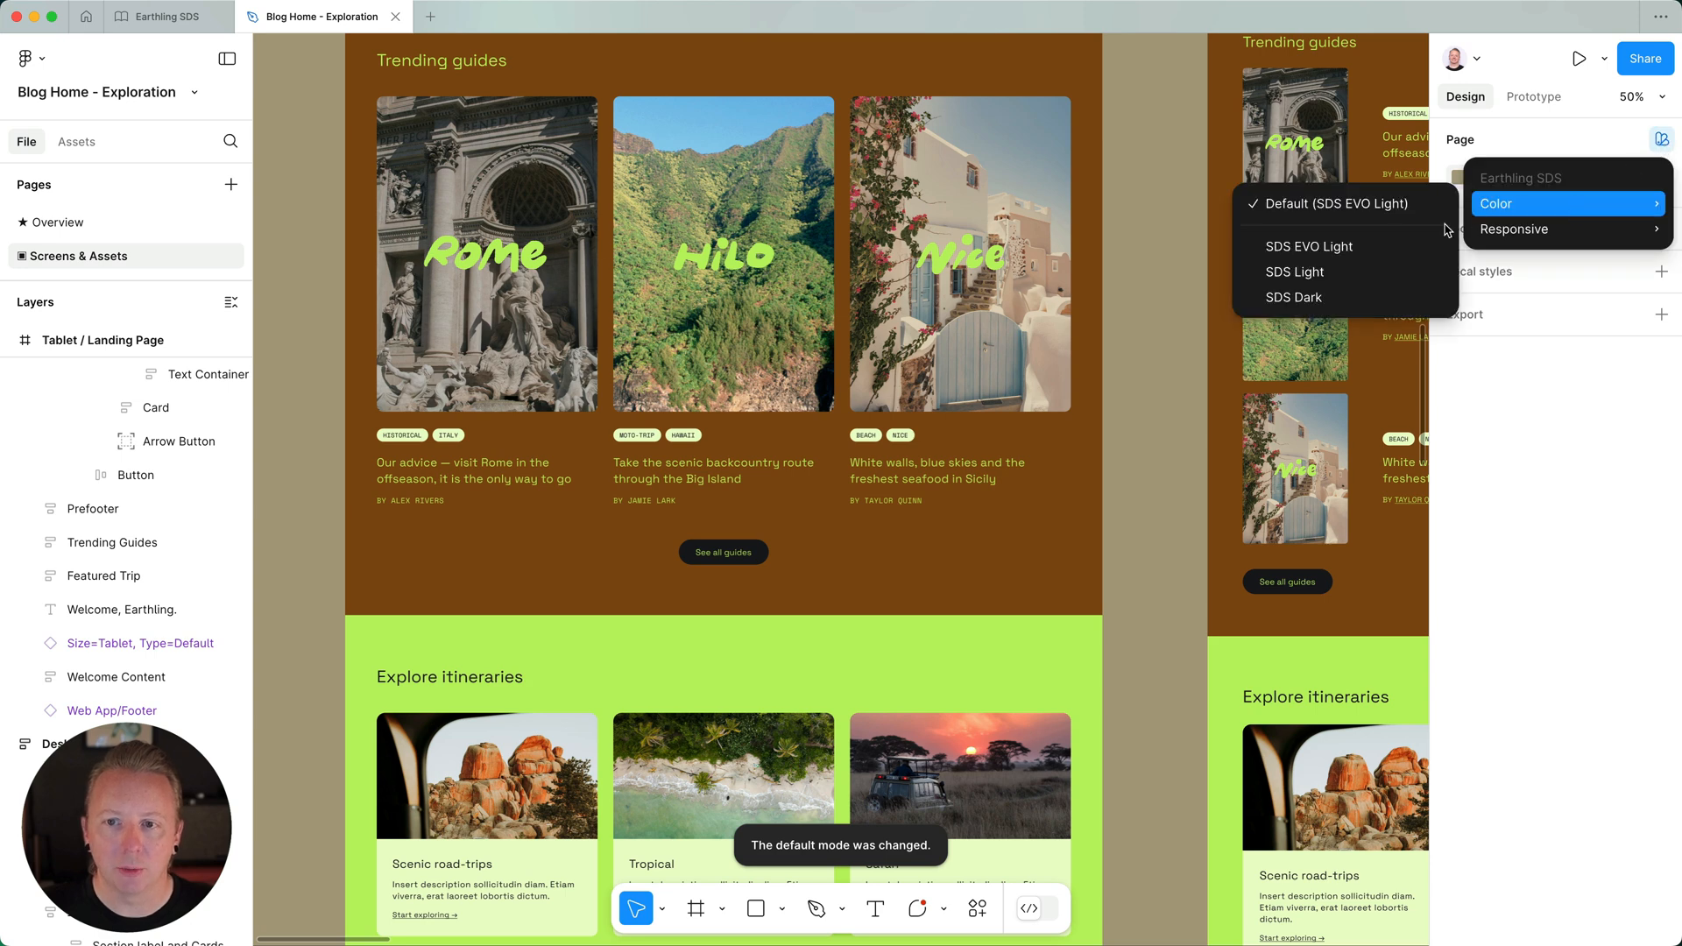
pyautogui.click(1295, 271)
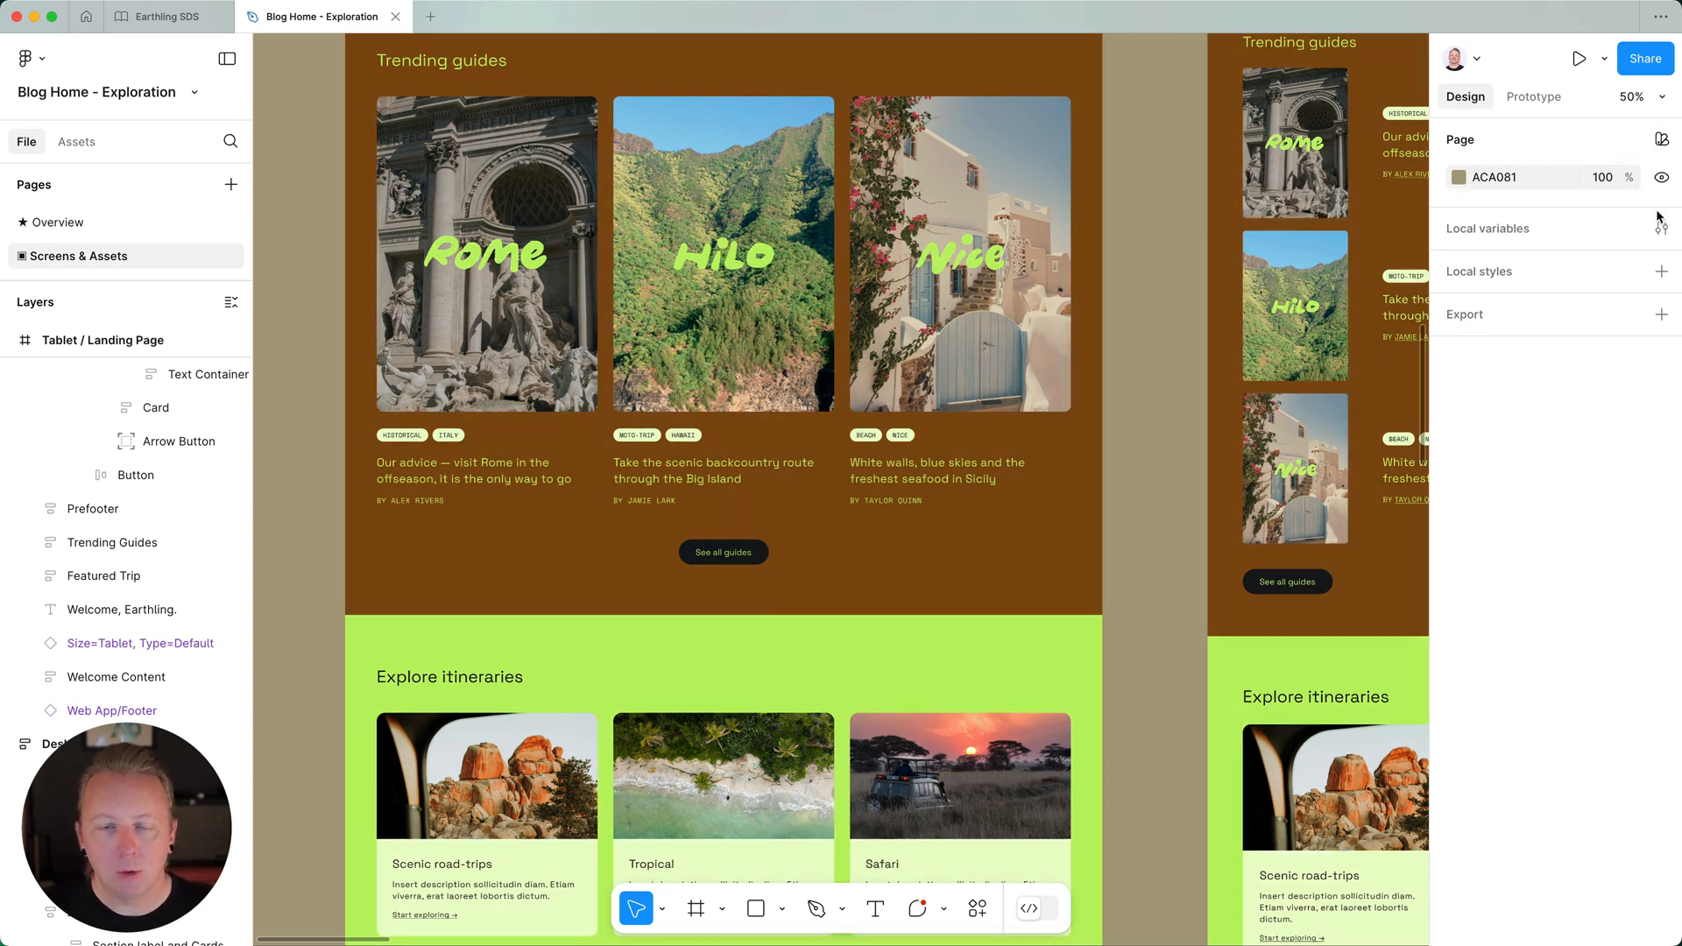
pyautogui.moveTo(1164, 326)
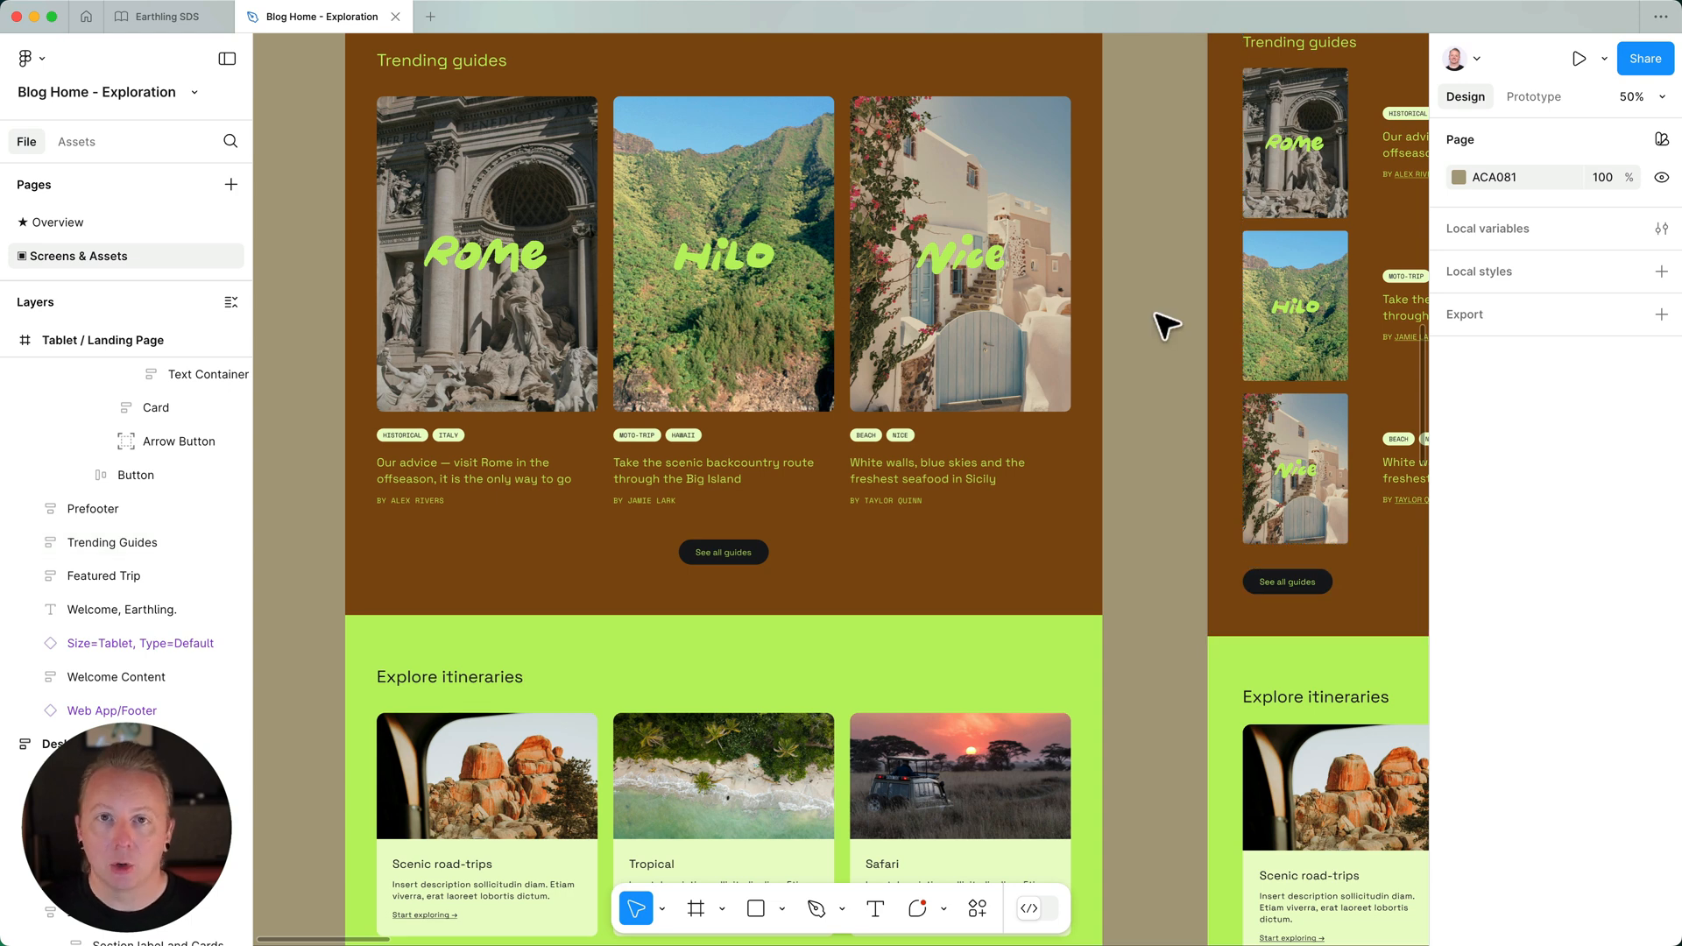